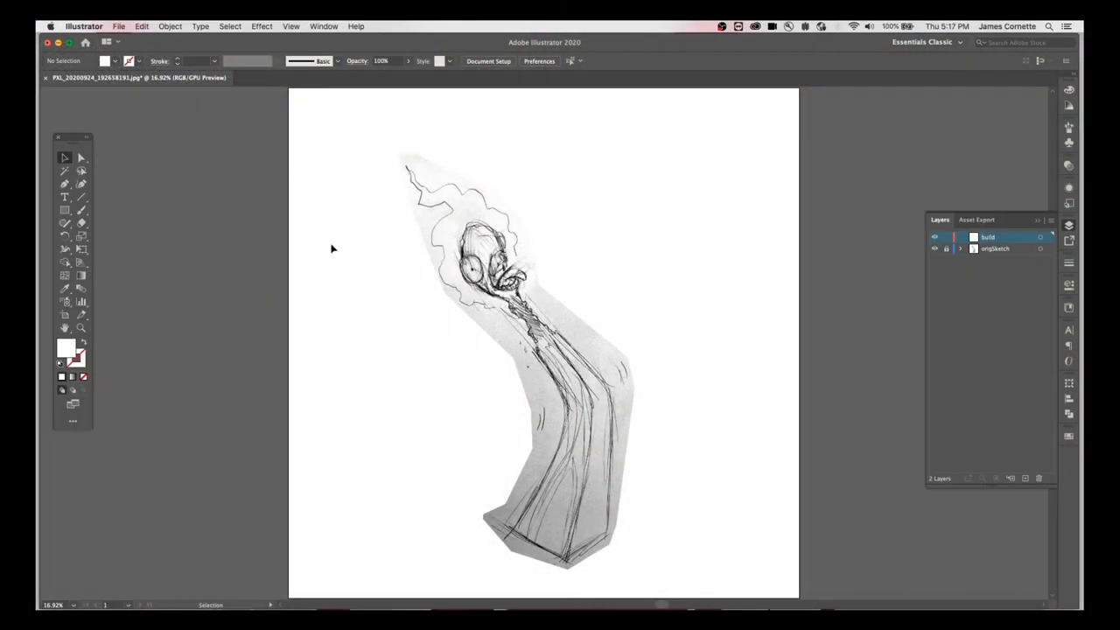
Step: Dim the locked origSketch layer's images to 50% in Layer Options
double_click(997, 253)
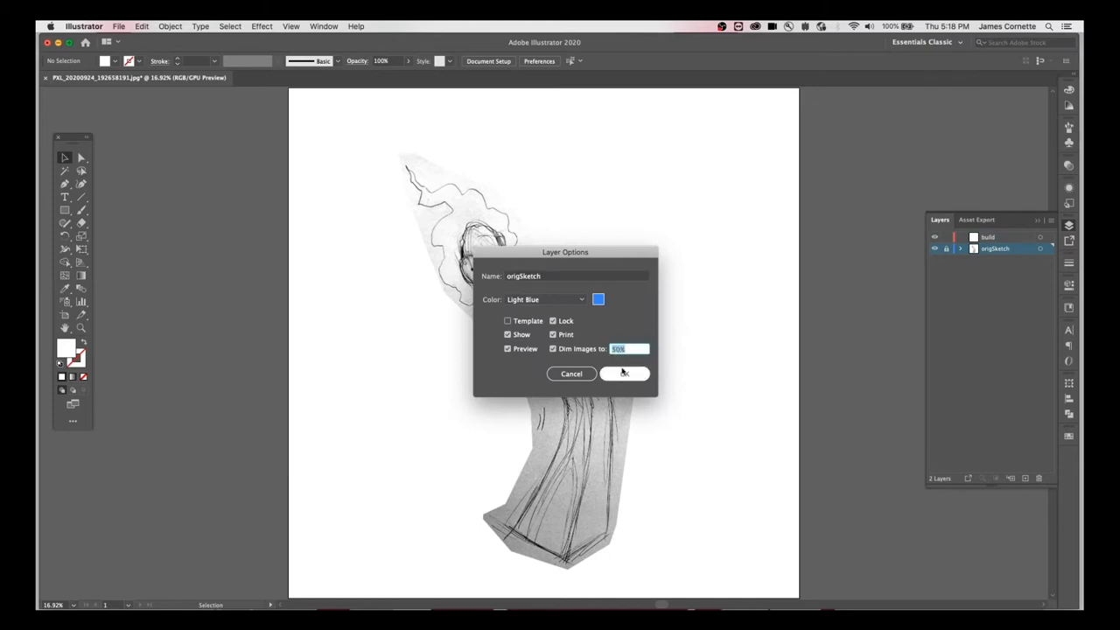
left_click(623, 372)
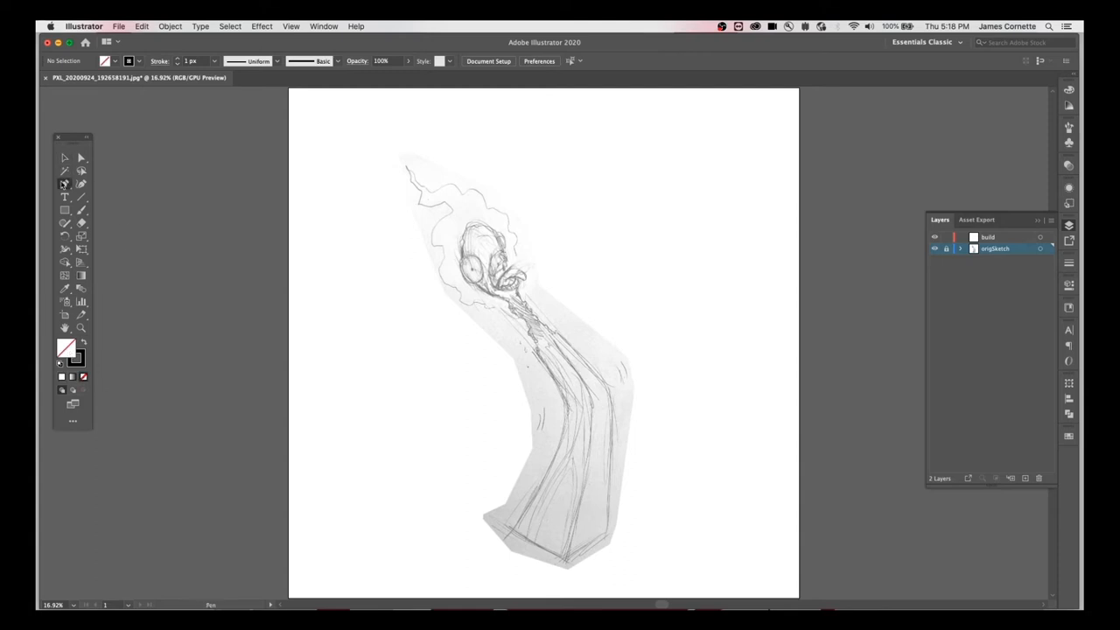
Step: Trace the matchstick's lower body edges with Pen anchor points on the build layer
left_click(999, 238)
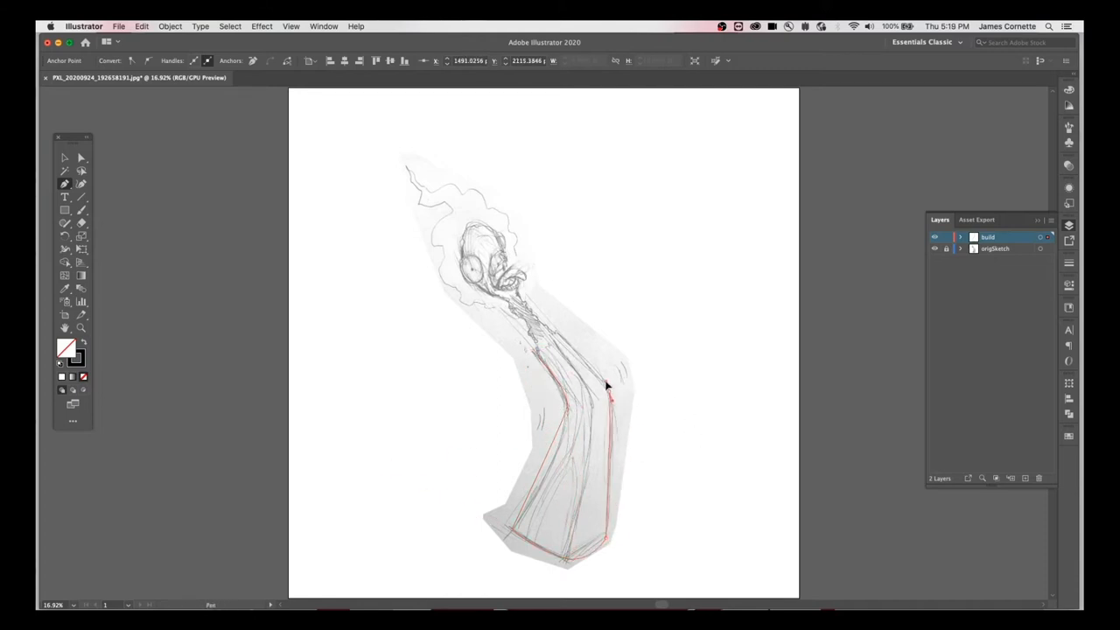
left_click(552, 309)
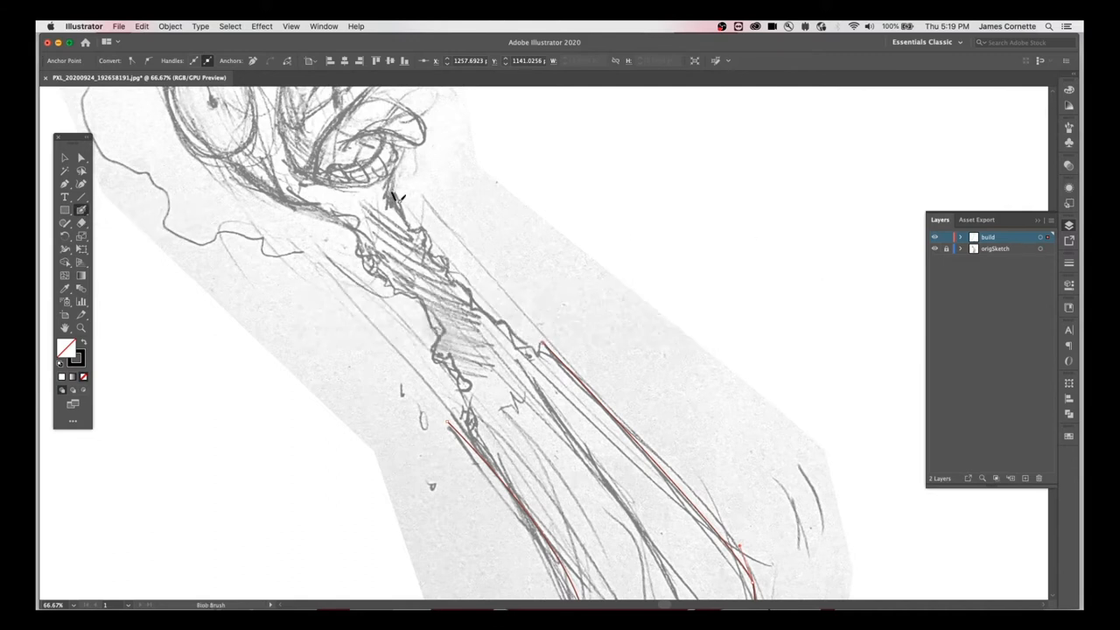
Step: Set the Blob Brush fidelity to Smooth and paint the jagged black neck shape
left_click_drag(398, 197, 534, 342)
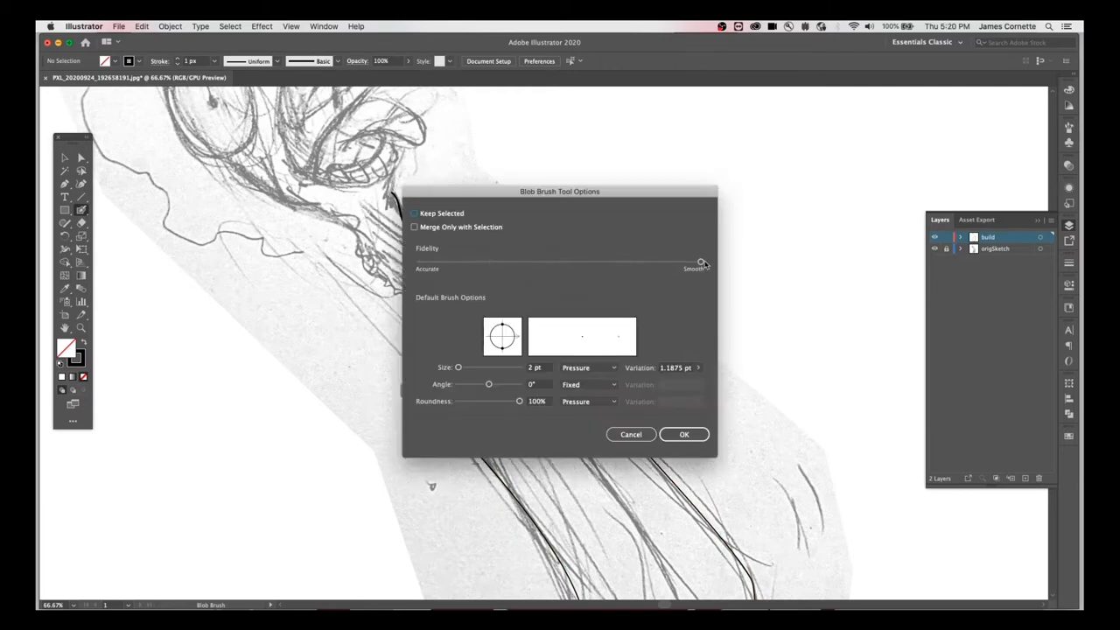
left_click_drag(700, 262, 418, 262)
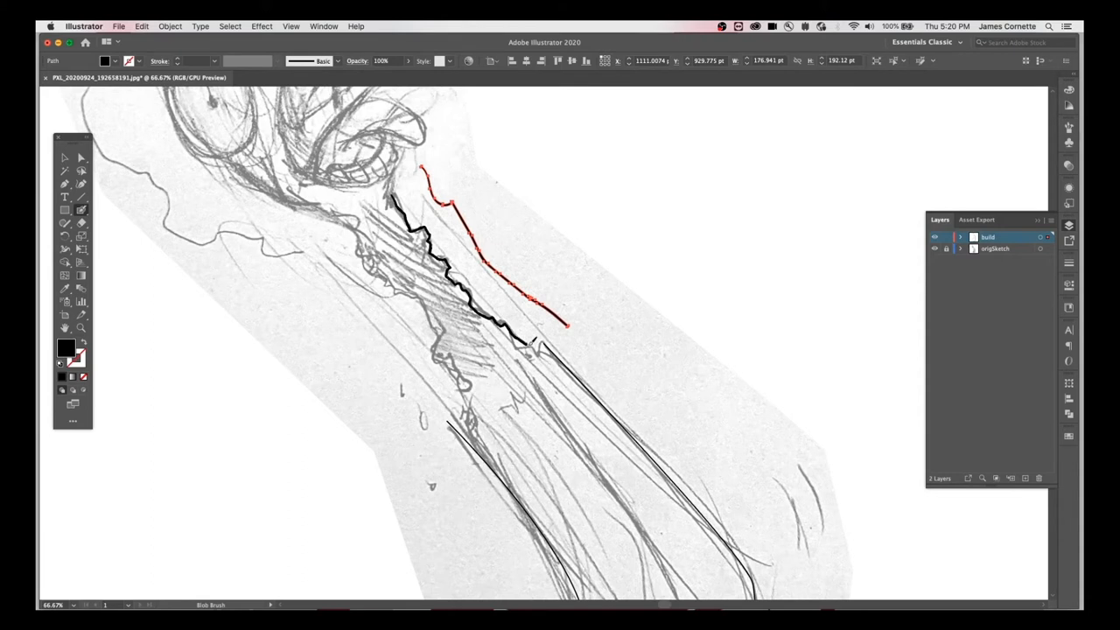
left_click_drag(521, 337, 459, 411)
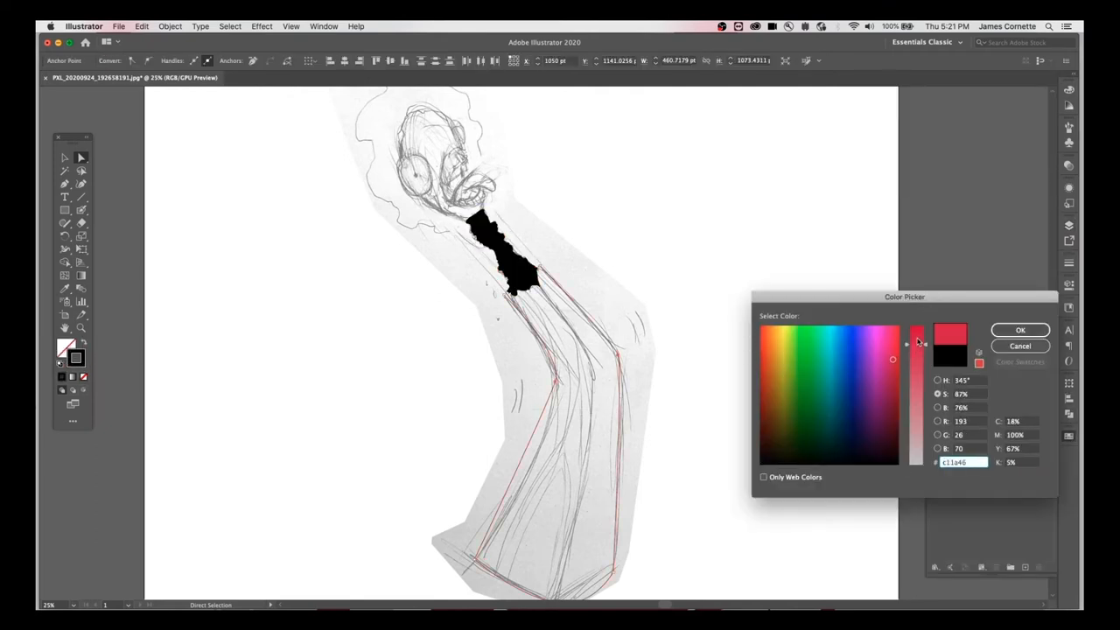
Step: Apply hot pink to the neck fill and body strokes, confirming build Layer Options
left_click(1021, 329)
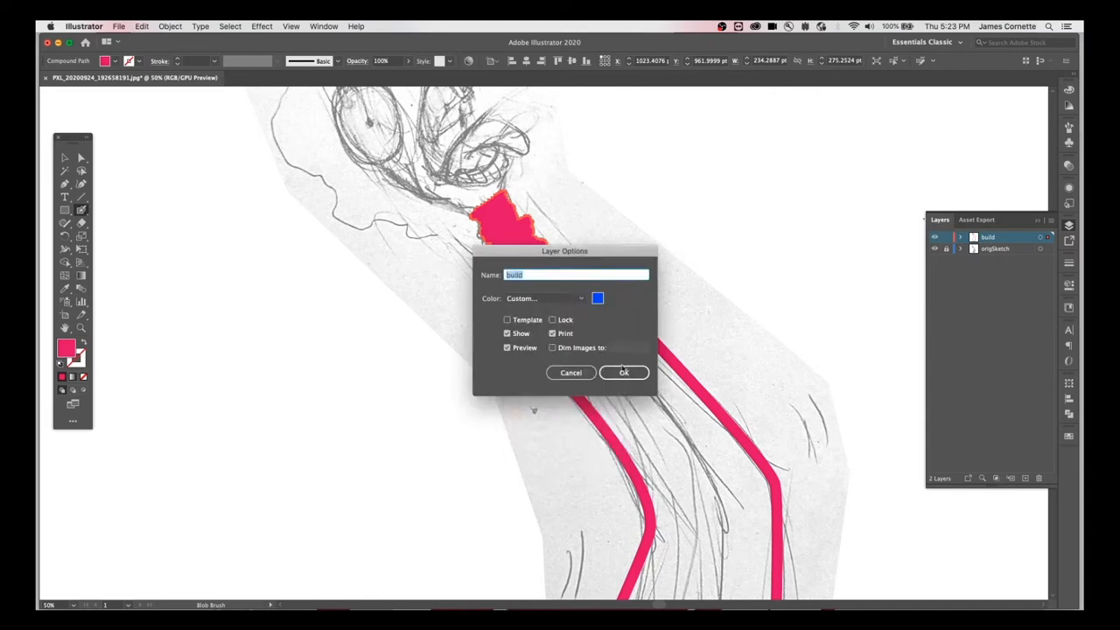
left_click(624, 373)
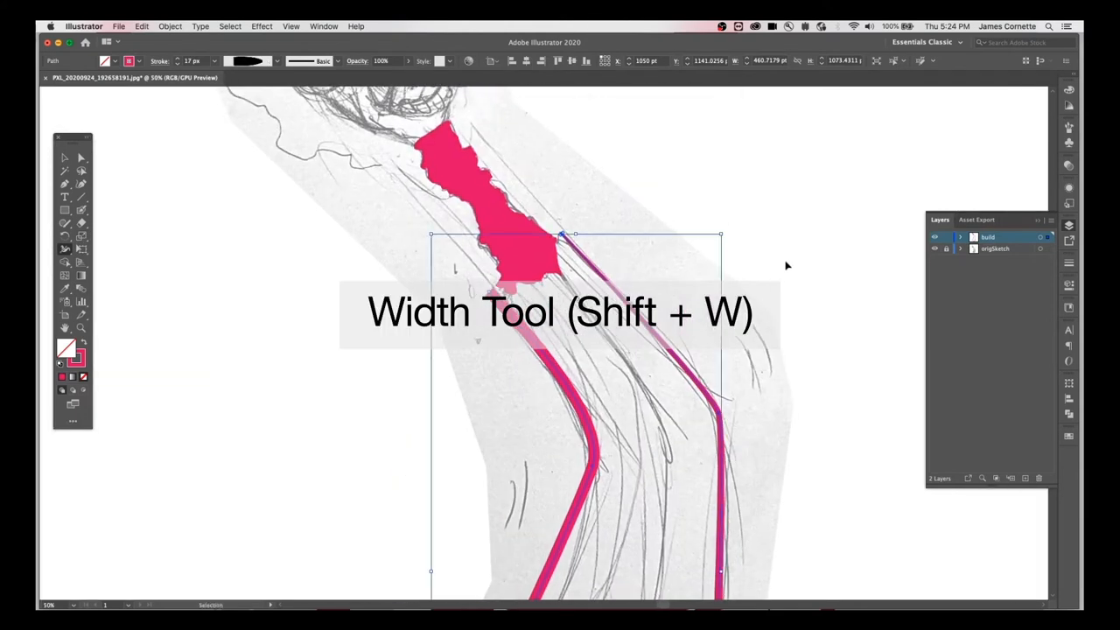
Step: Widen the body strokes with the Width tool, thickening the lower right edge
left_click_drag(718, 407, 744, 407)
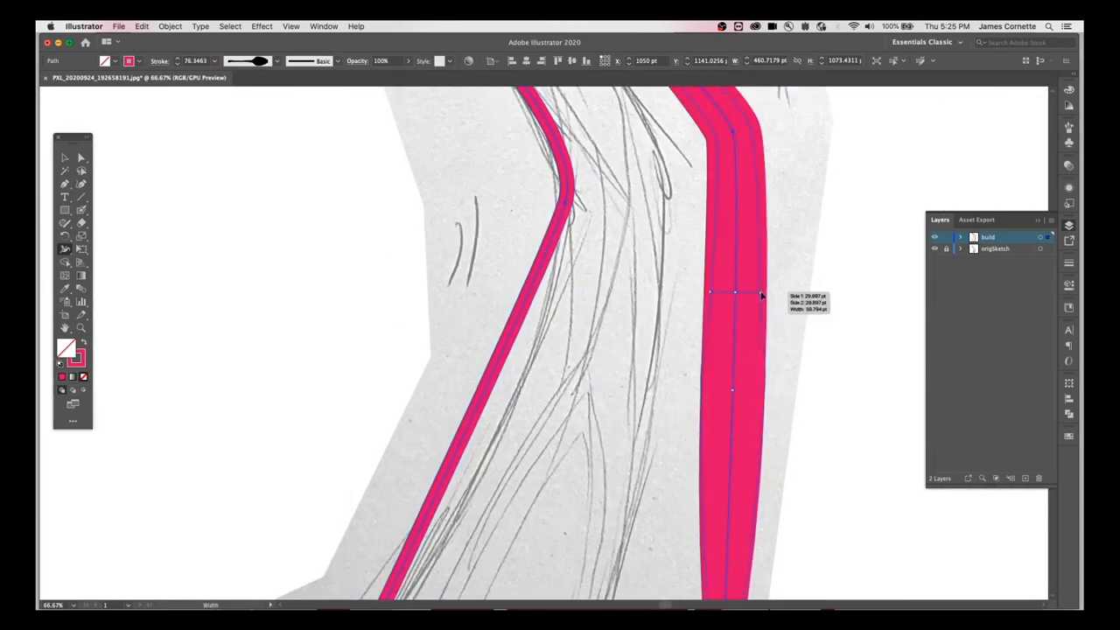
left_click_drag(735, 293, 741, 345)
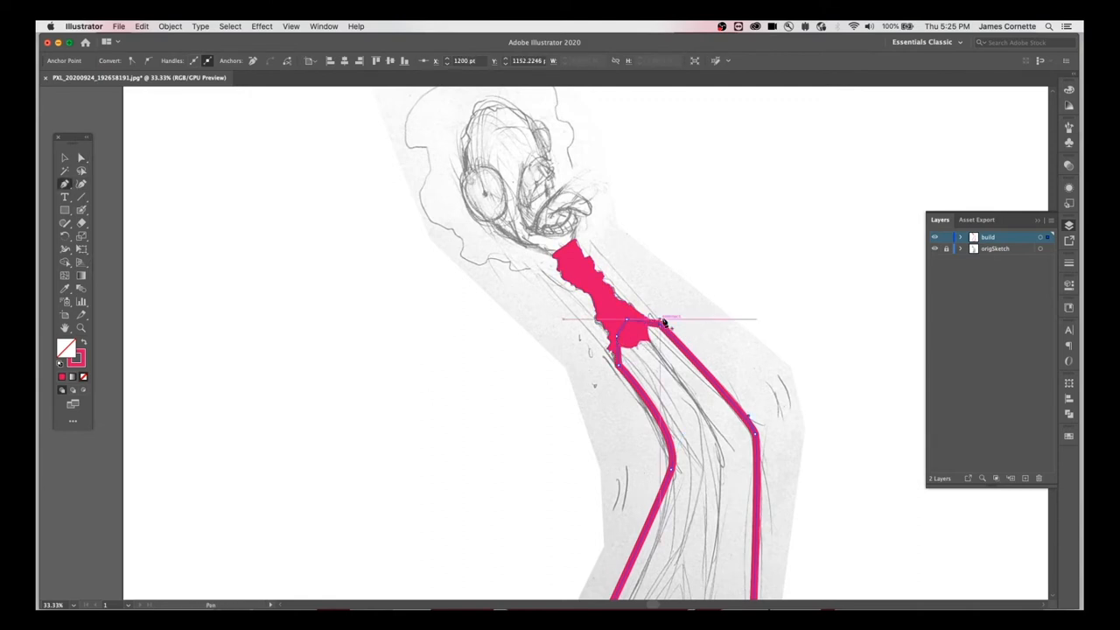
Step: Change the origSketch layer's Dim Images amount to 60%
double_click(995, 248)
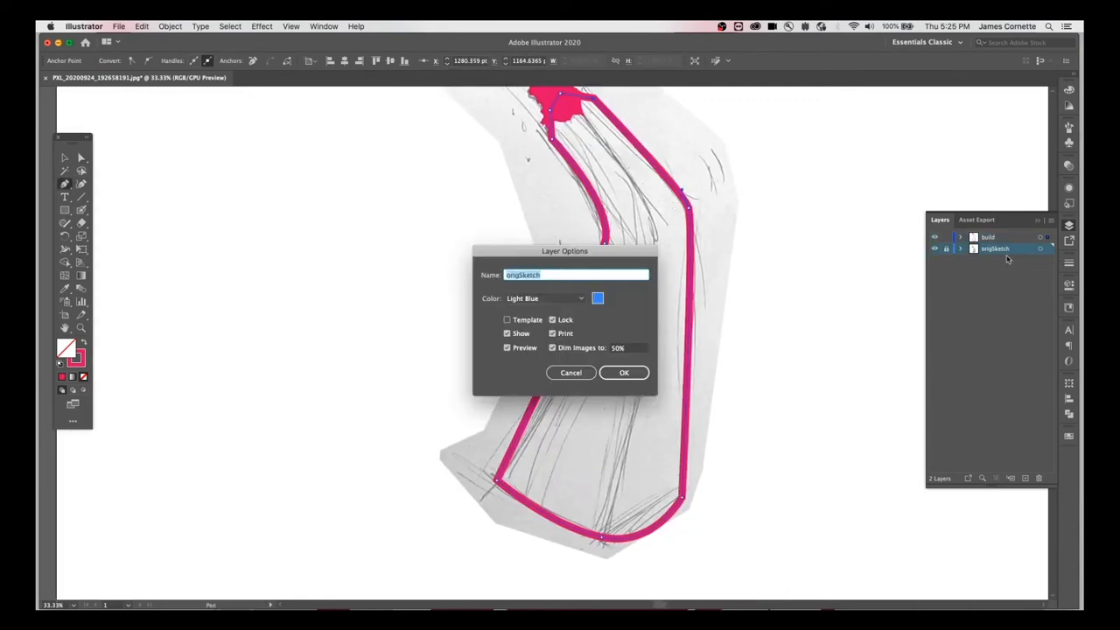
left_click(626, 347)
type("60")
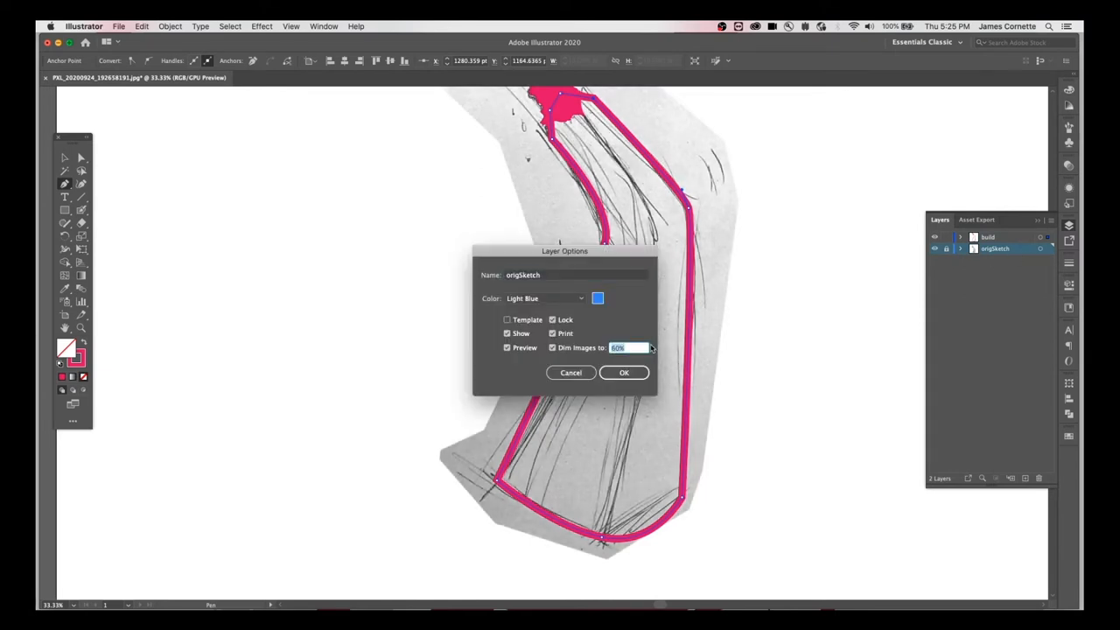
left_click(624, 372)
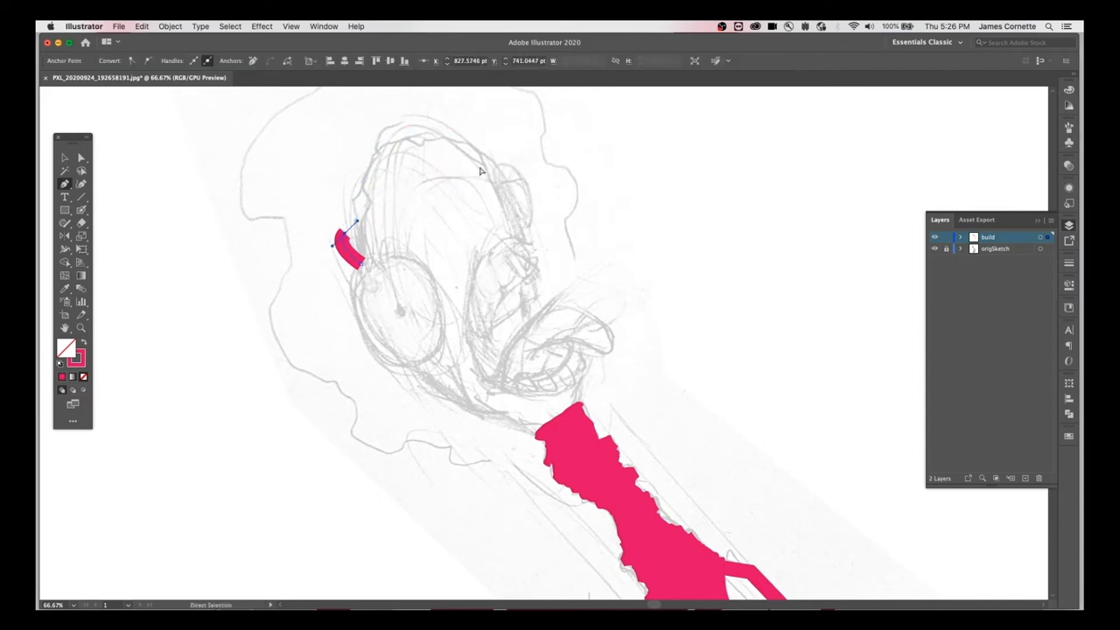
Step: Draw the pink tongue curl, then an ellipse over the round eye
left_click(70, 185)
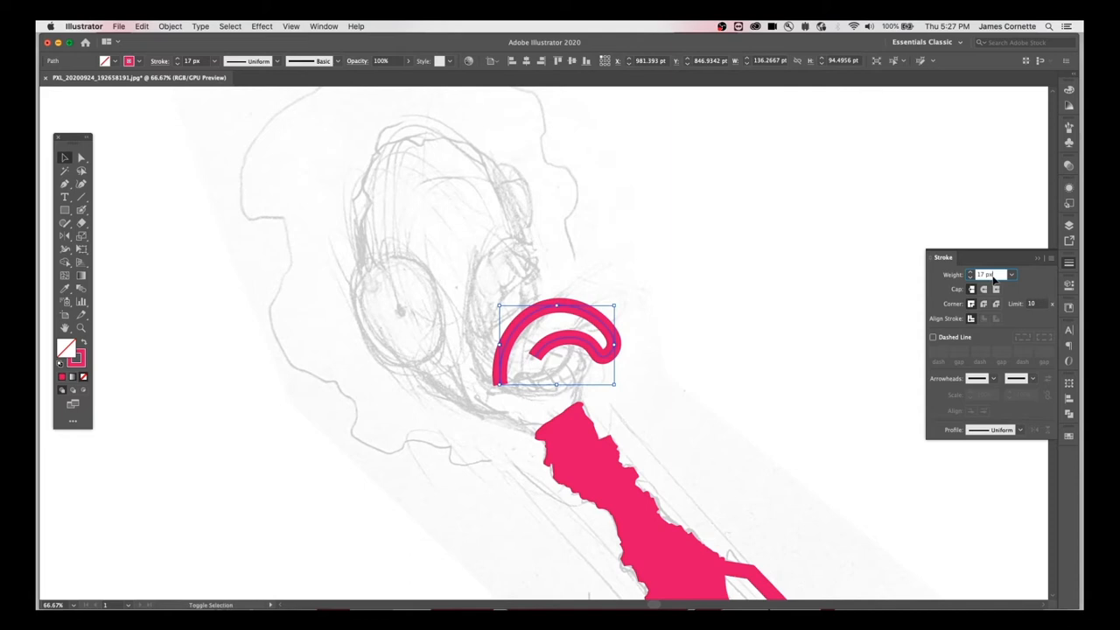
type("10")
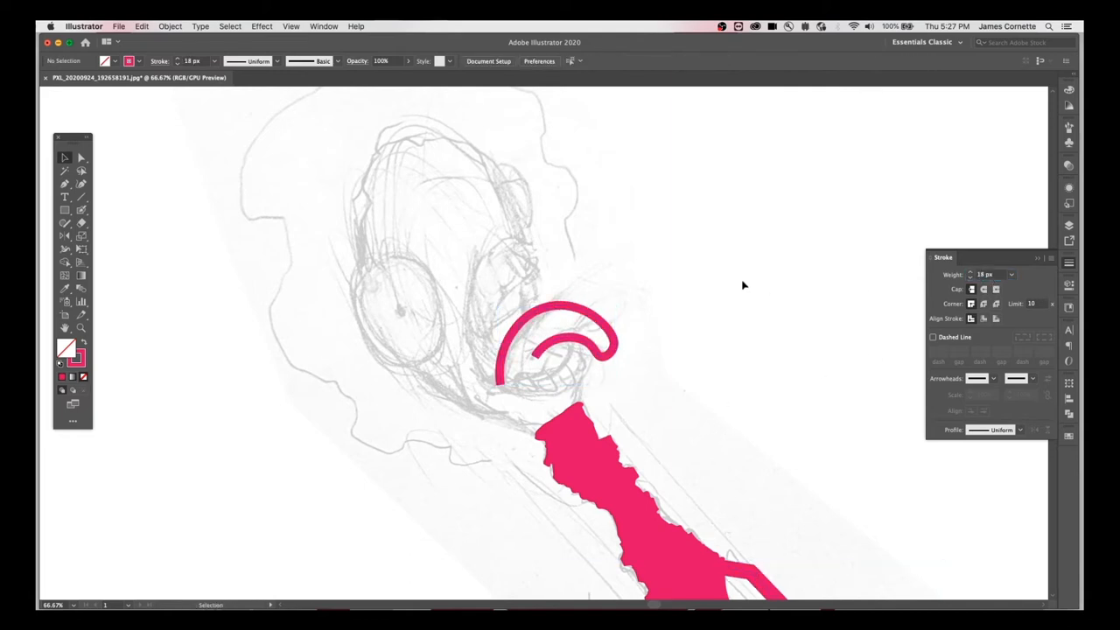
left_click(60, 209)
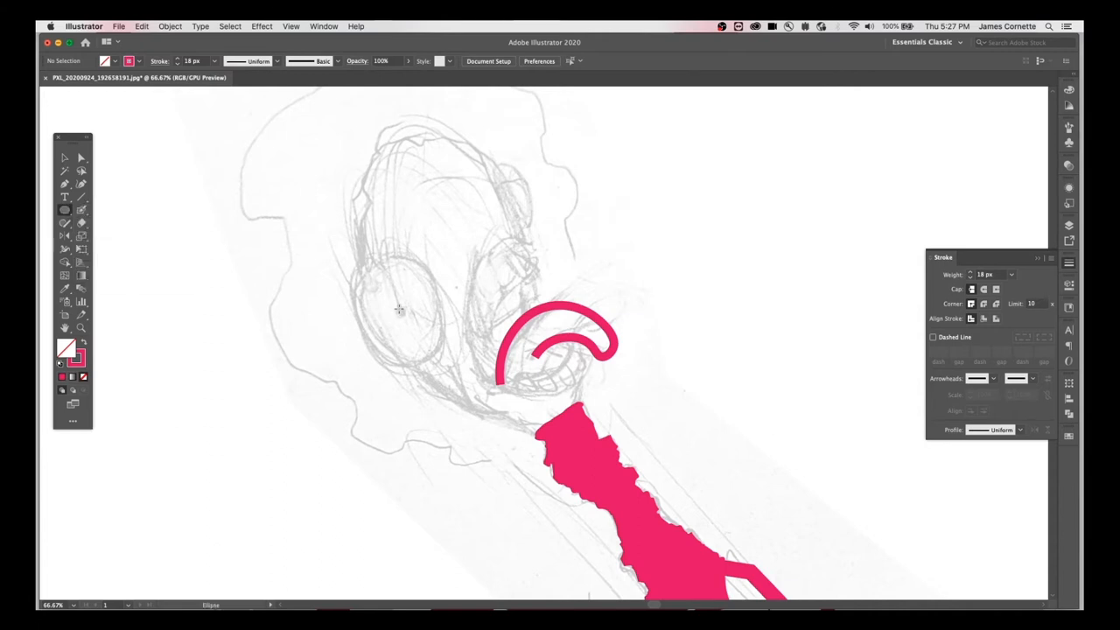
left_click_drag(348, 252, 451, 368)
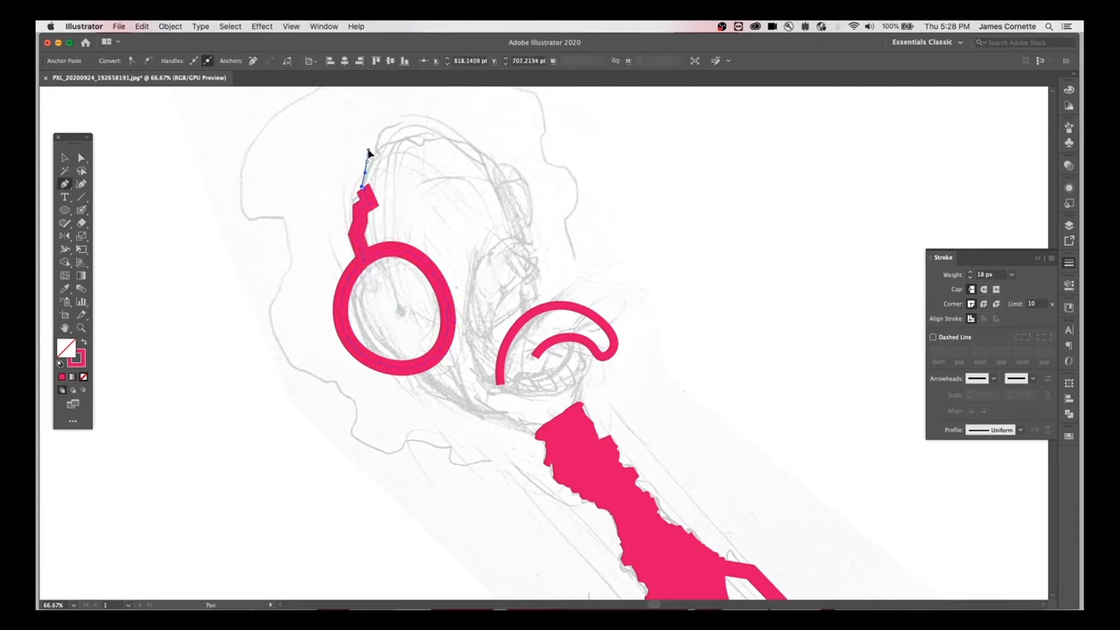
Step: Trace the jagged pink head outline with the Pen tool, eye to mouth
left_click(500, 166)
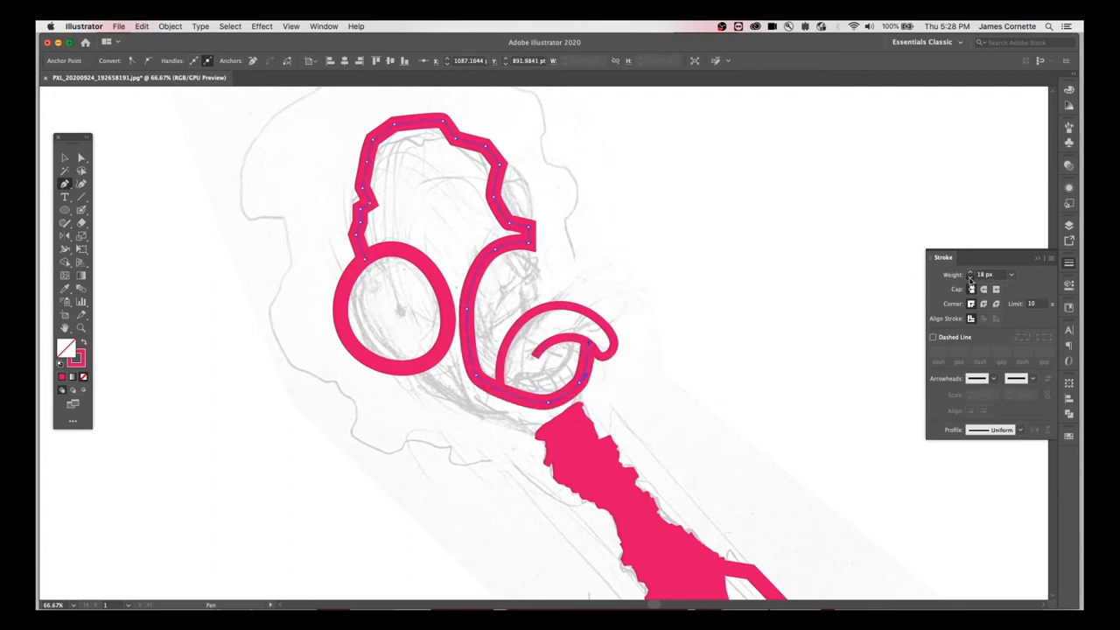
left_click(970, 277)
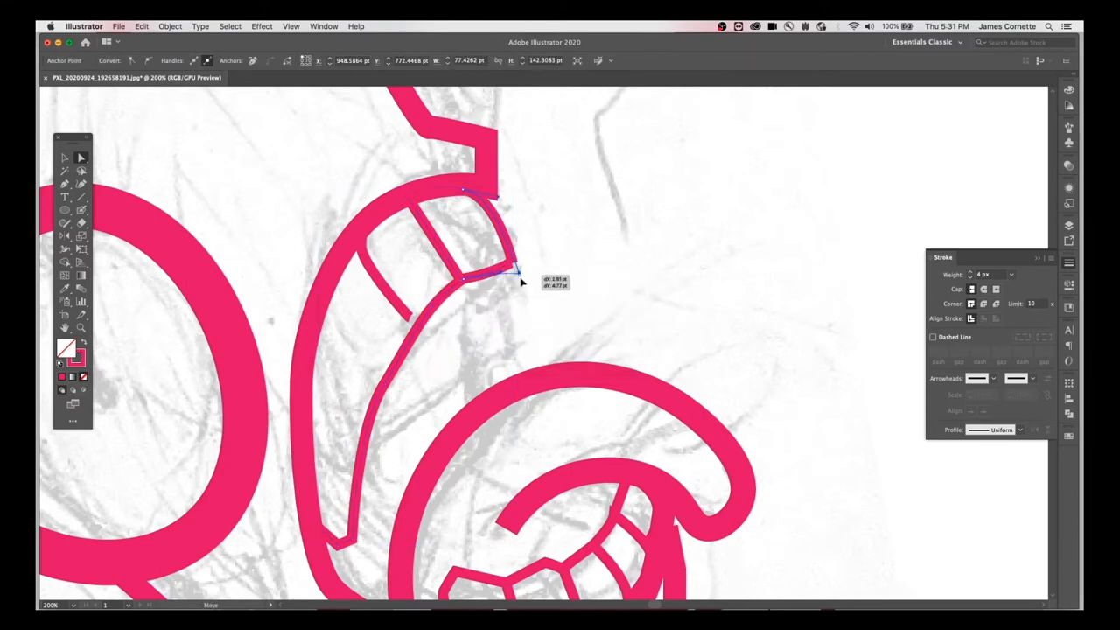
Step: Reshape the tooth outlines and round off their corners
left_click_drag(521, 282, 527, 288)
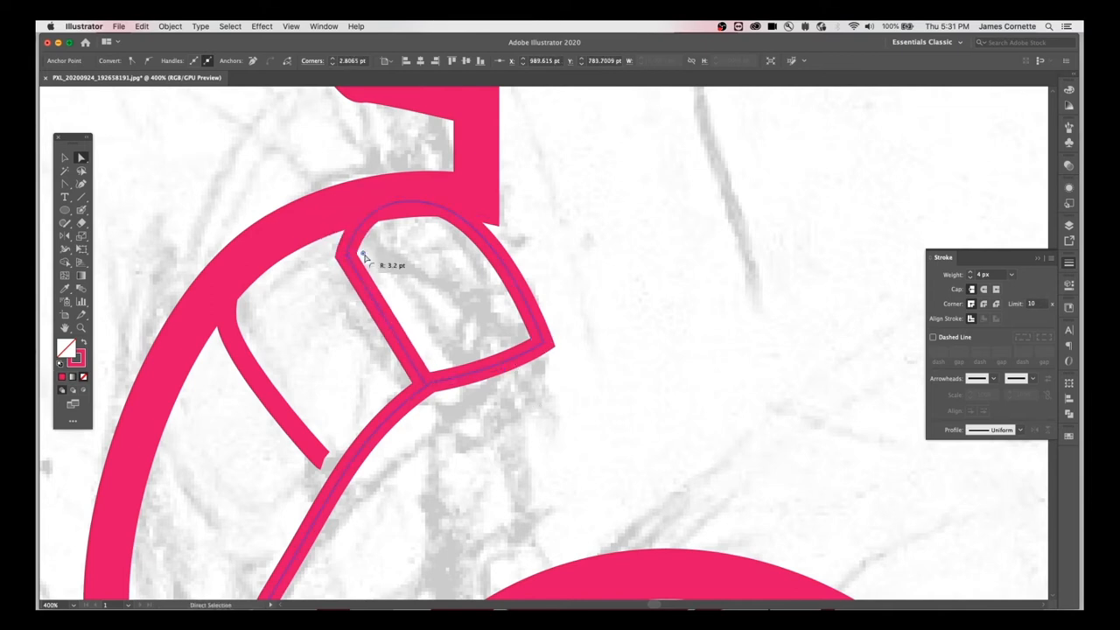
left_click_drag(363, 258, 429, 203)
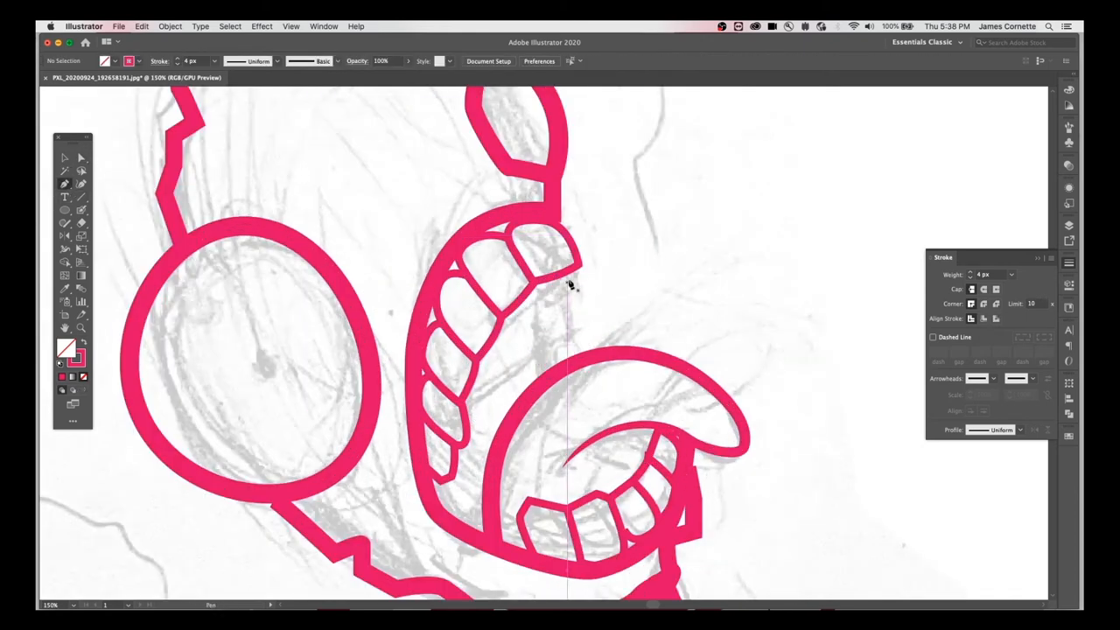
Step: Drag anchor points on the top tooth paths to follow the jaw curve
left_click_drag(567, 293, 567, 341)
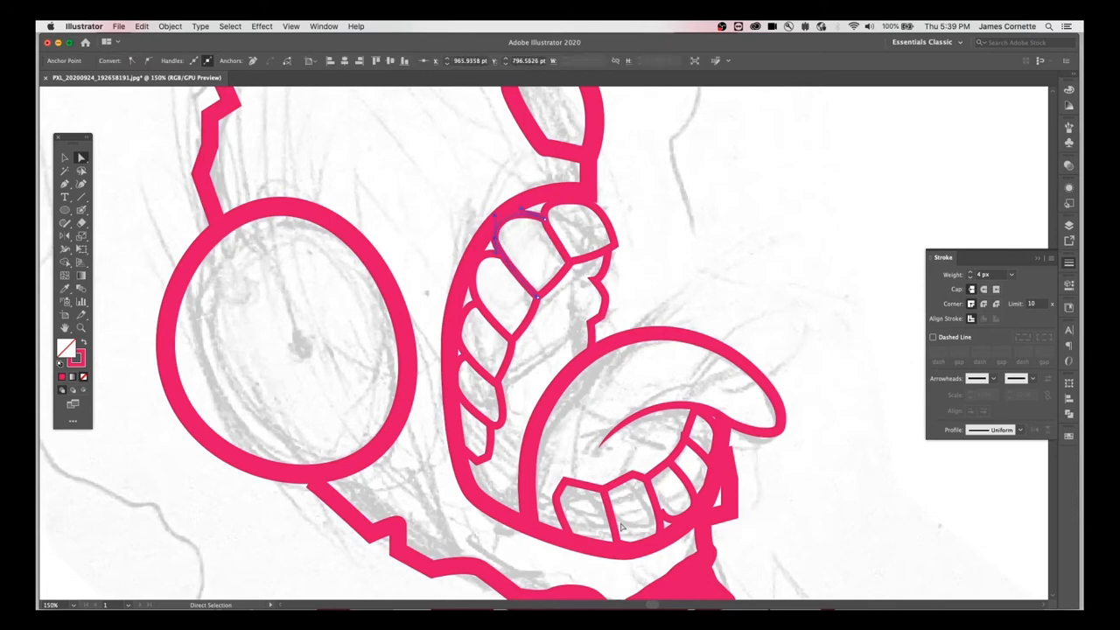
scroll("down", 3)
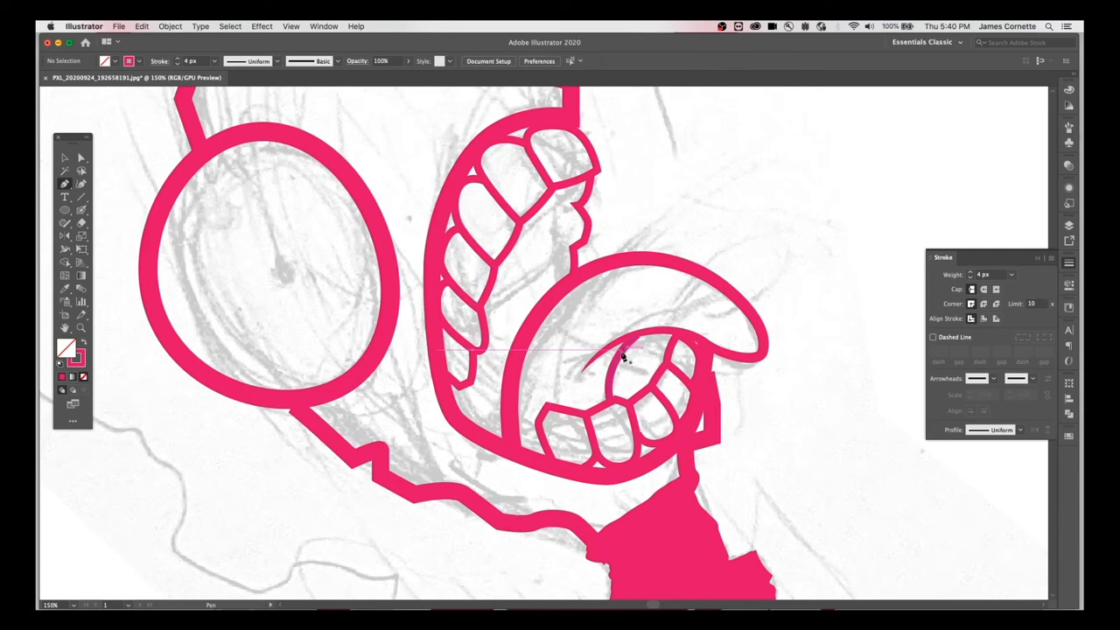
left_click(673, 357)
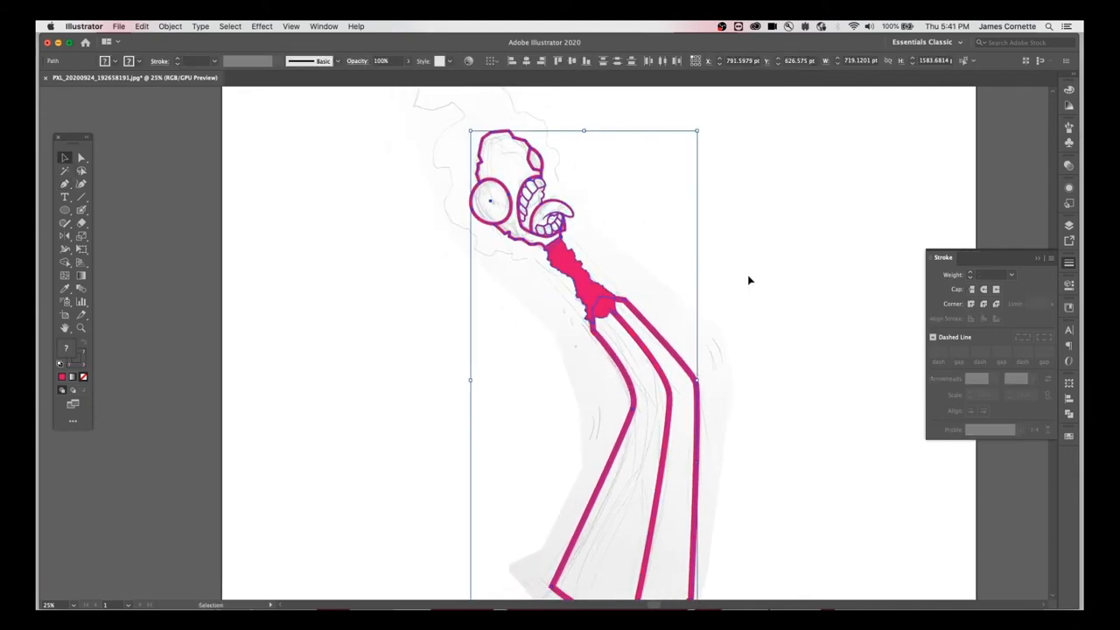
Step: Open Object > Path > Simplify on the pink head-and-neck compound path
left_click(185, 26)
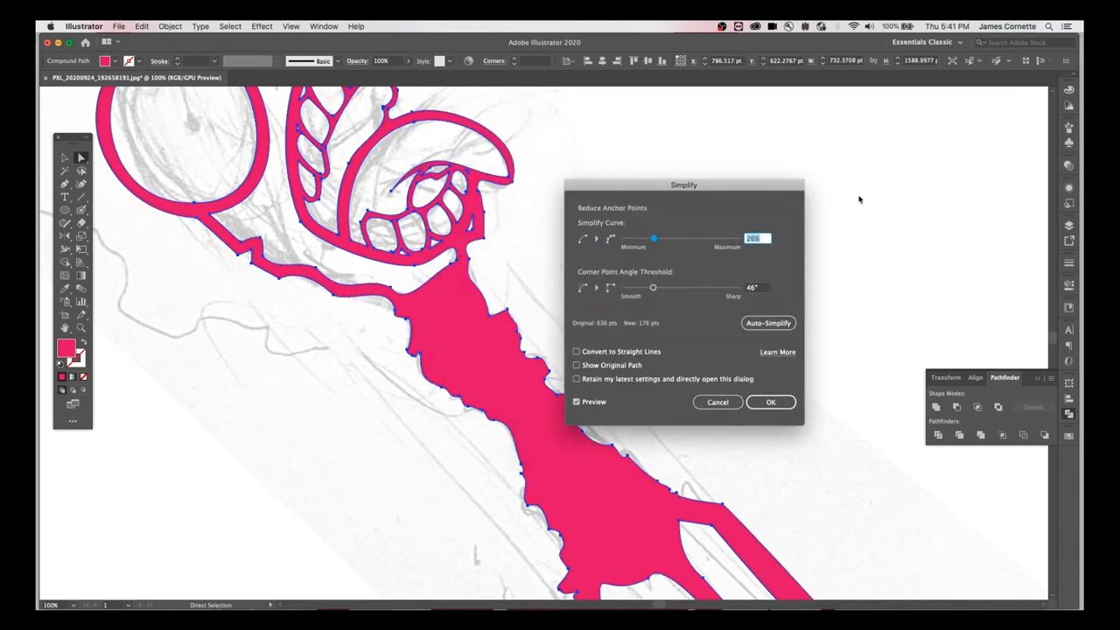
Step: Simplify the pink shape at 14% Simplify Curve, comparing against the original path
left_click(577, 365)
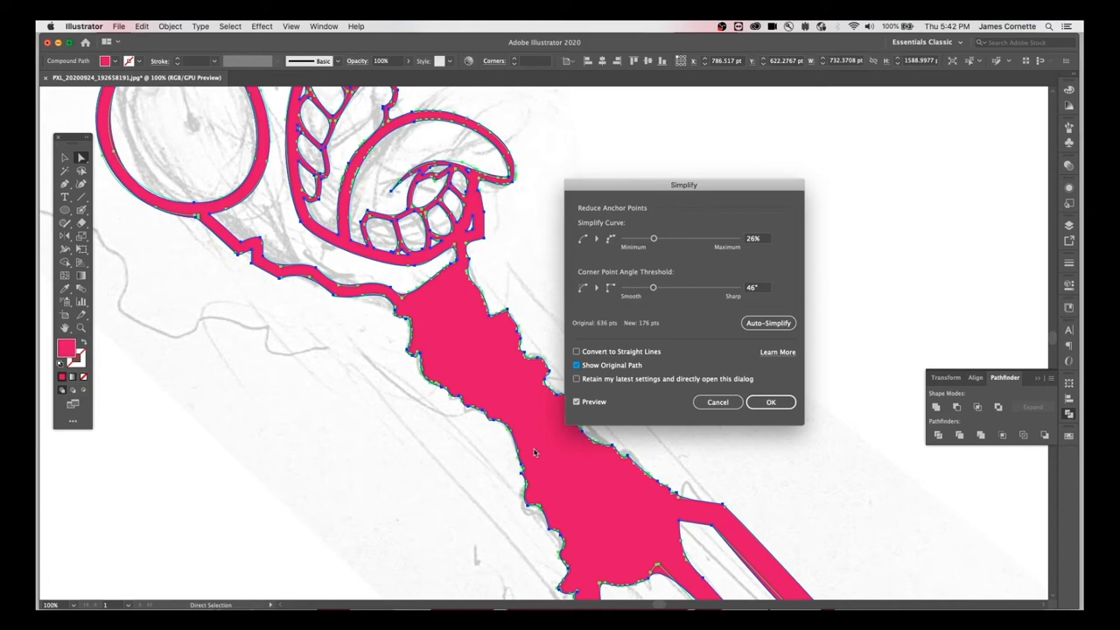
mouse_move(661, 301)
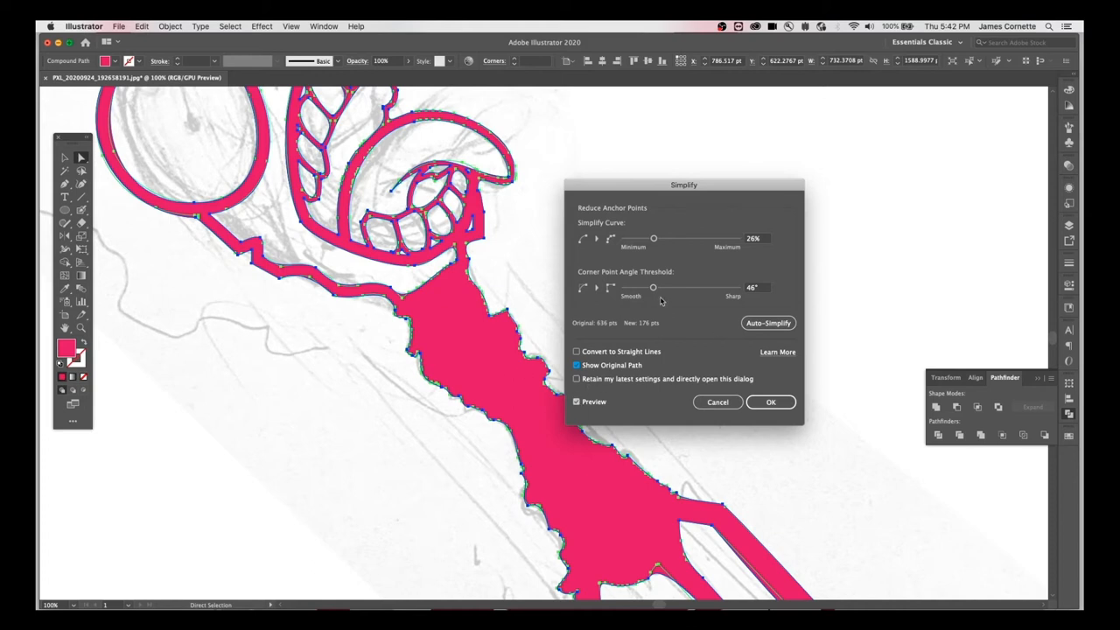
left_click_drag(653, 238, 638, 238)
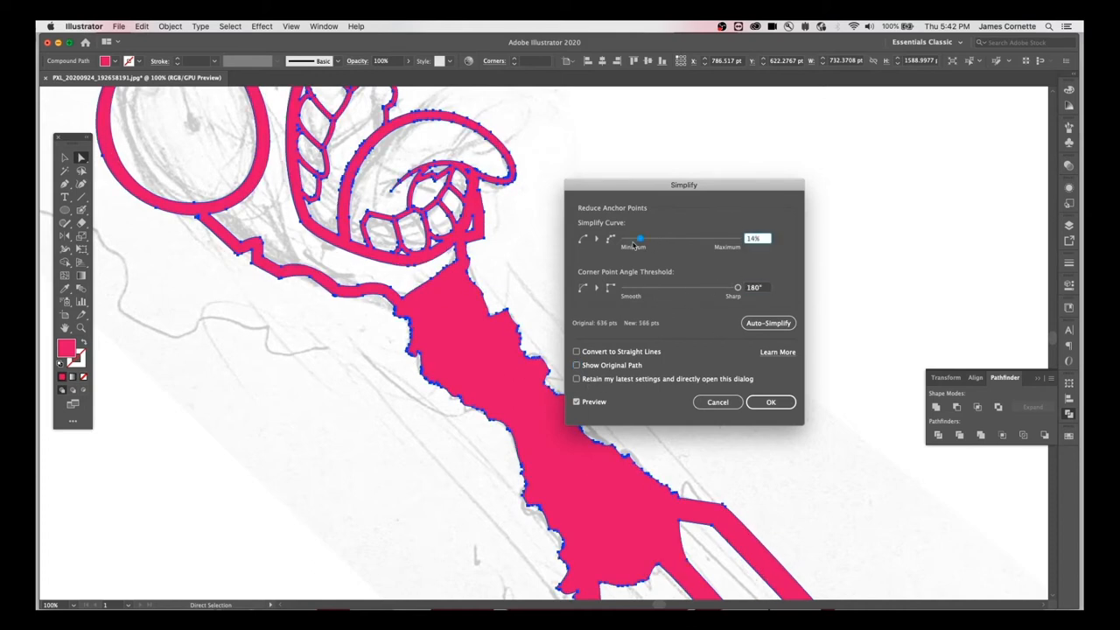
left_click(770, 402)
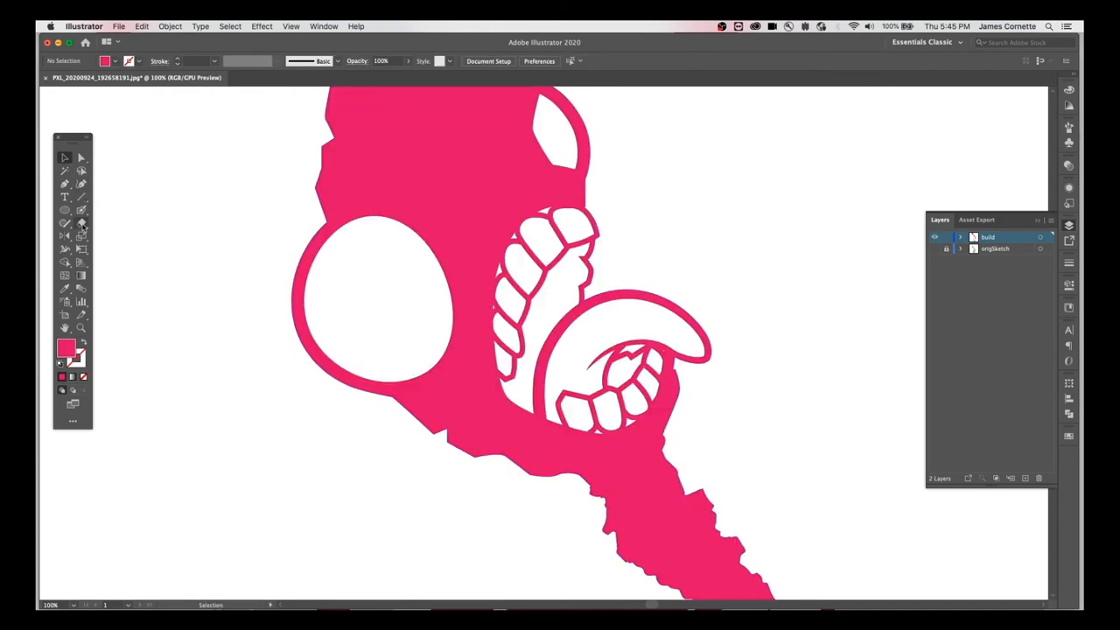
Step: Draw a straight line near the mouth and roughen it at Size 55%, Detail 15
left_click(70, 224)
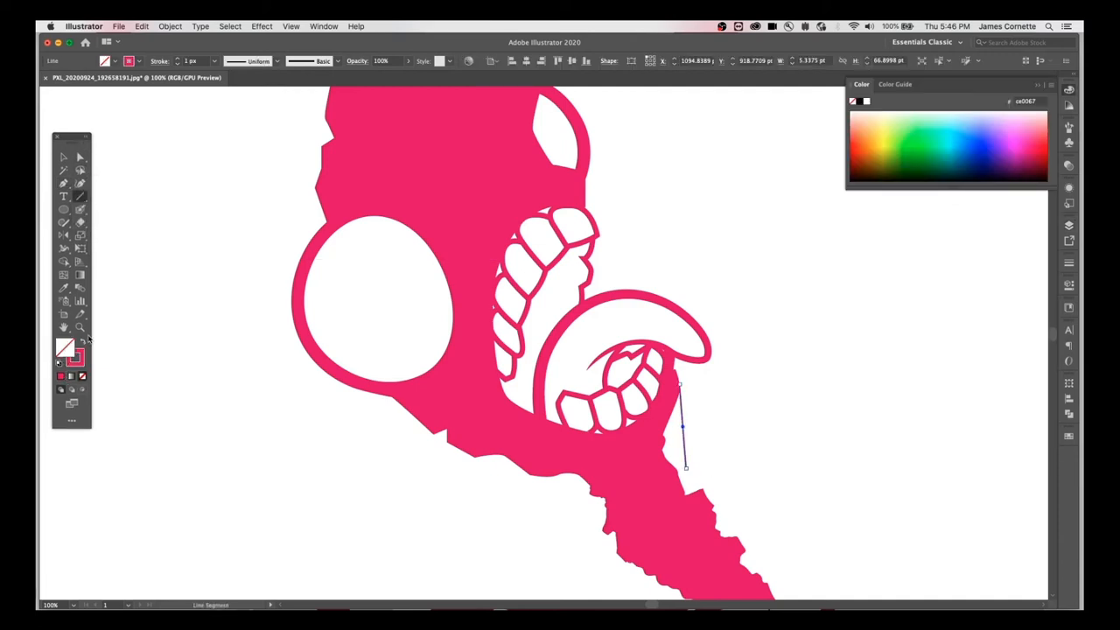
left_click(260, 25)
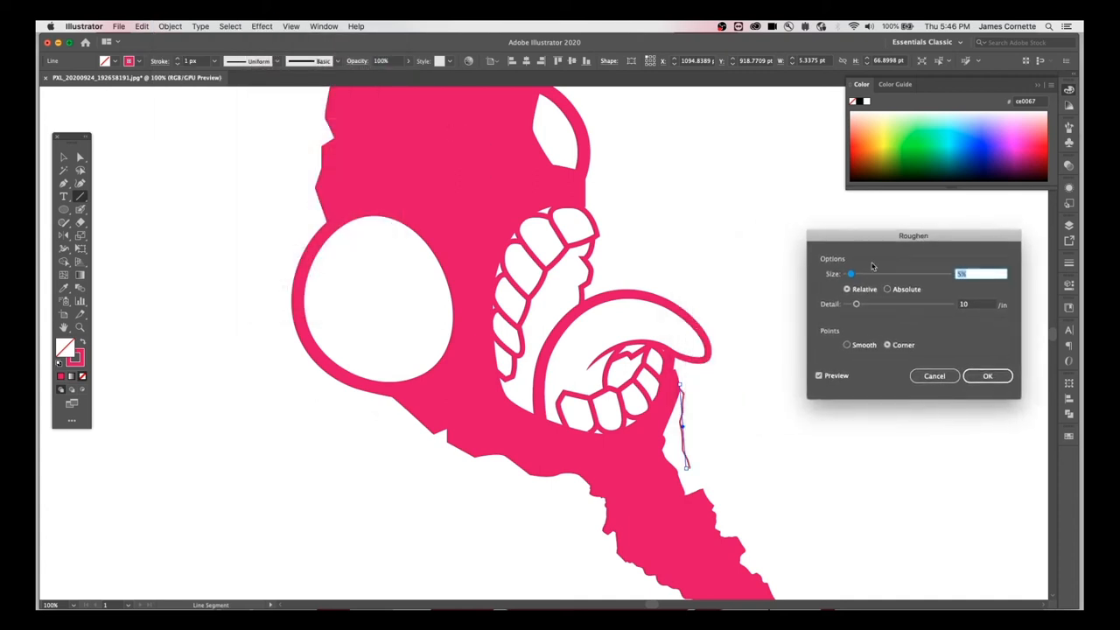
left_click_drag(850, 274, 890, 274)
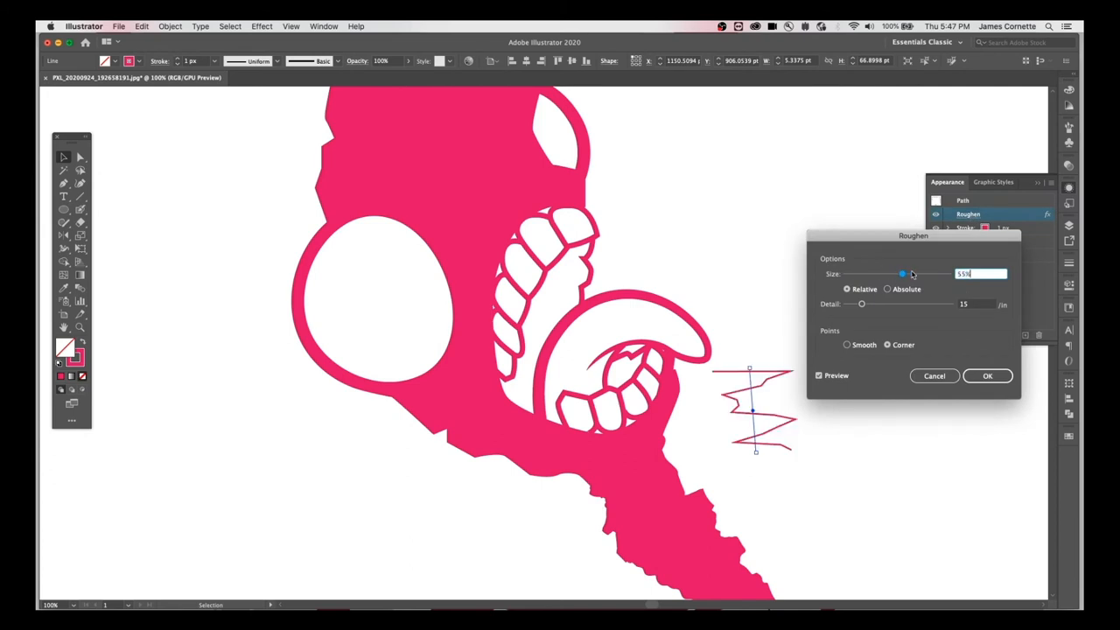
left_click(987, 375)
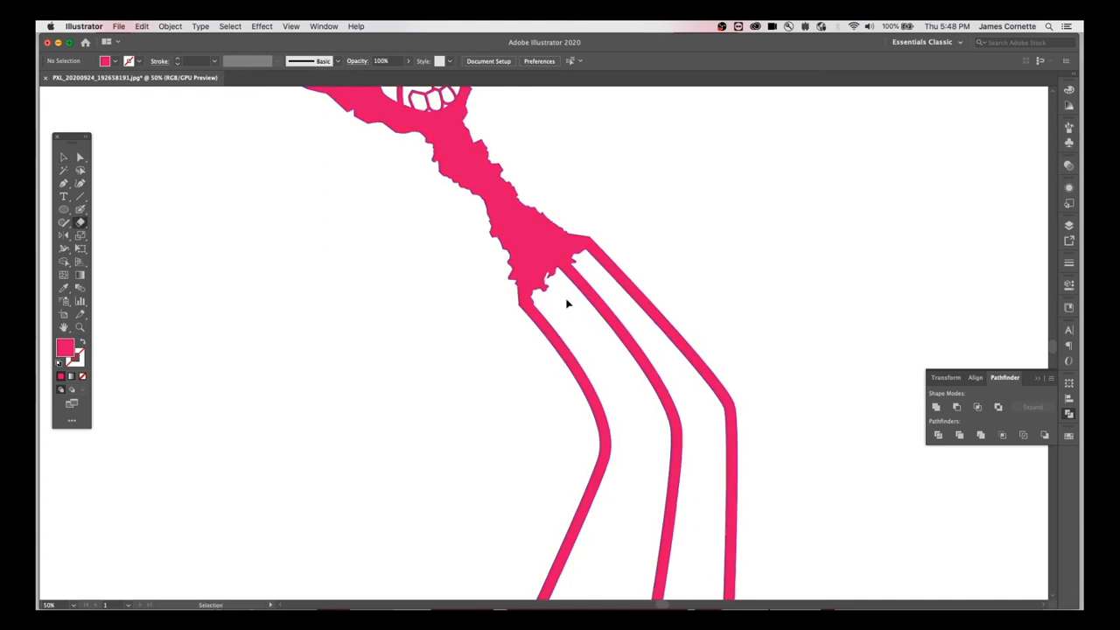
Step: Drag anchor points along the jagged neck edge where it meets the stick outline
left_click(81, 224)
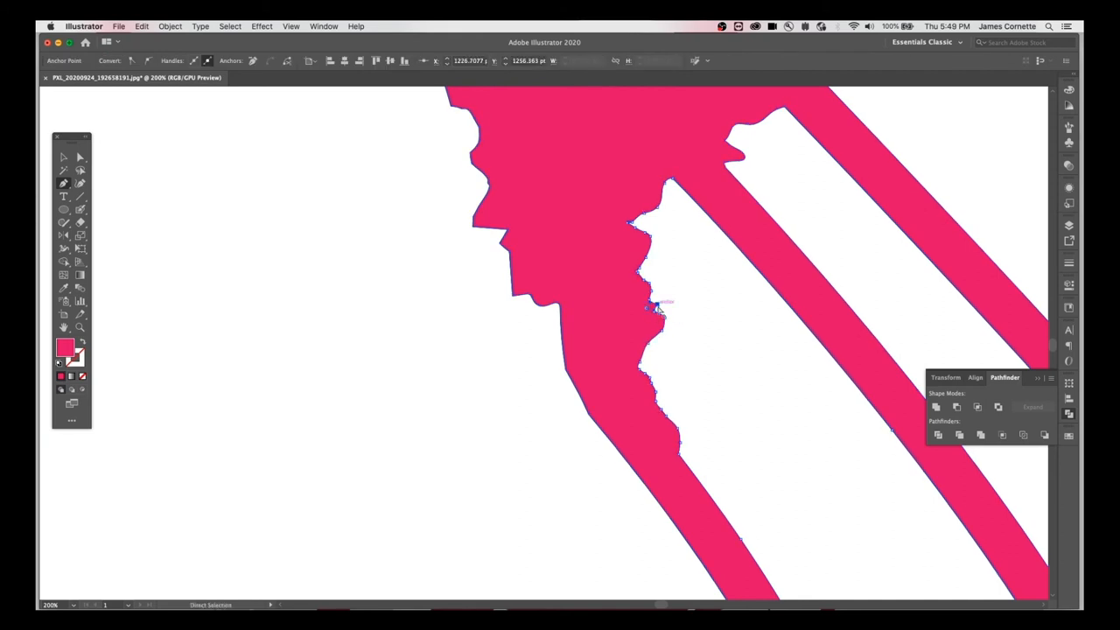
left_click_drag(652, 306, 642, 365)
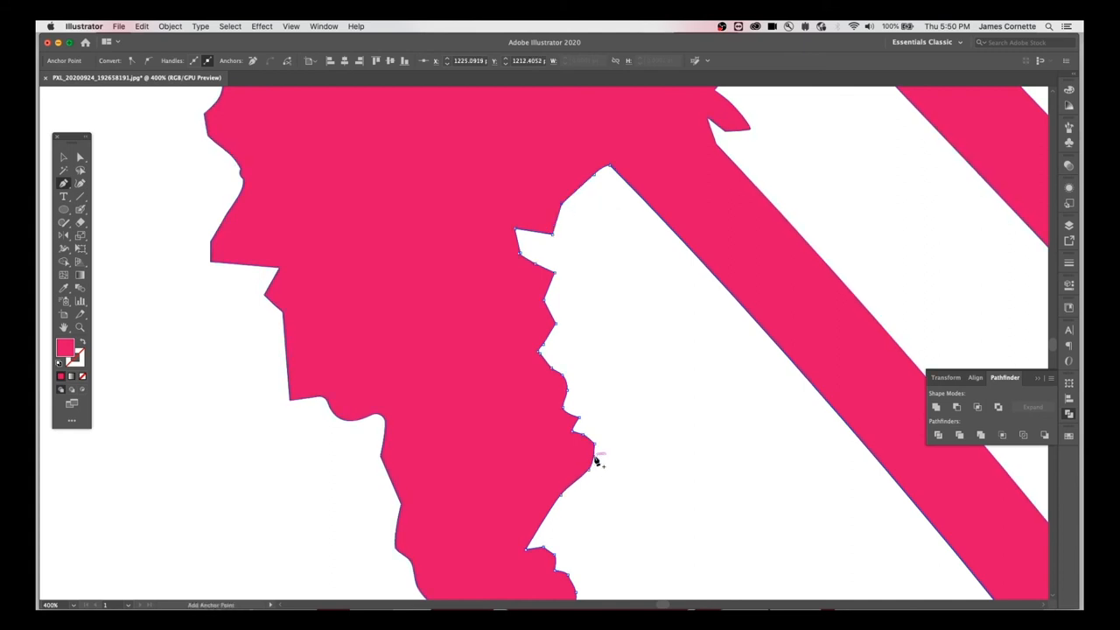
left_click_drag(597, 455, 584, 448)
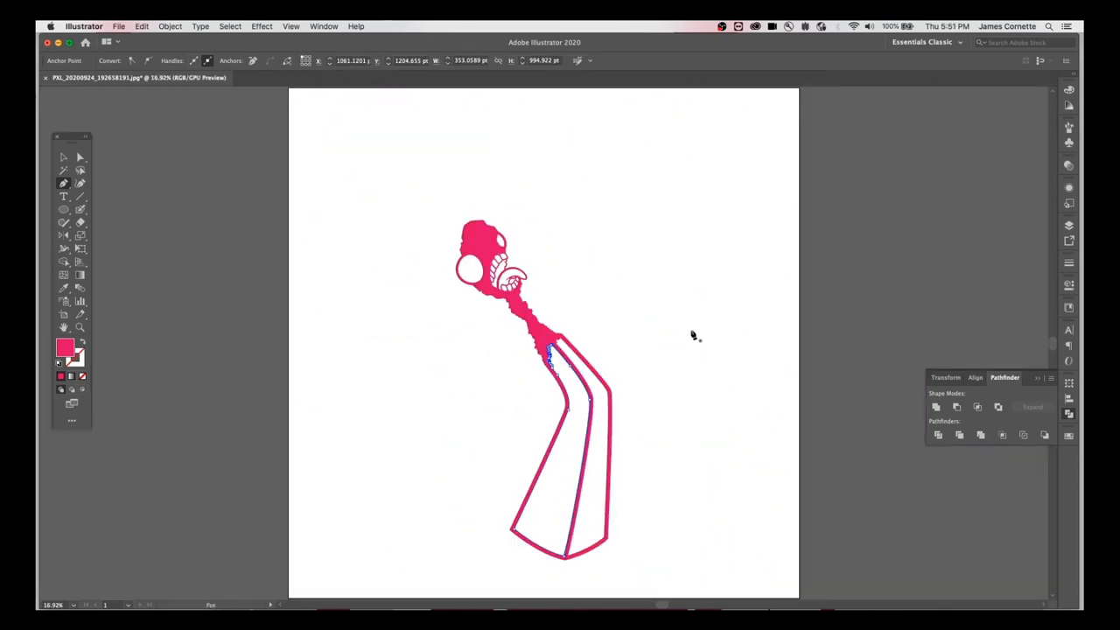
Step: Save the artwork as matchy.ai and rename the build layer to bodyOUTLINE
key("cmd+s")
type("matchy.ai")
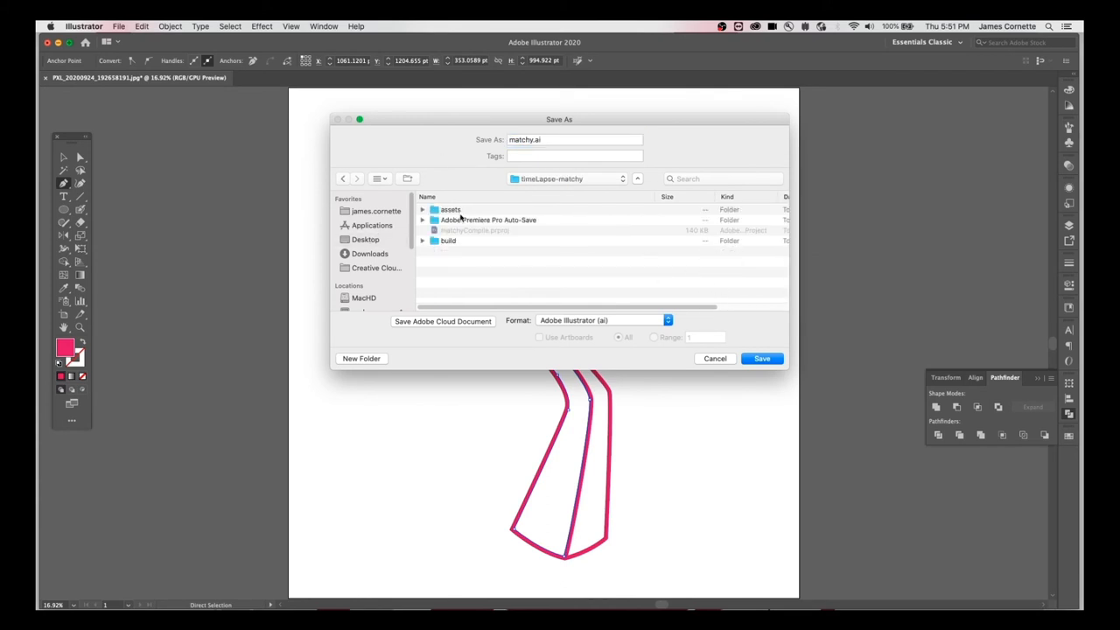
left_click(761, 358)
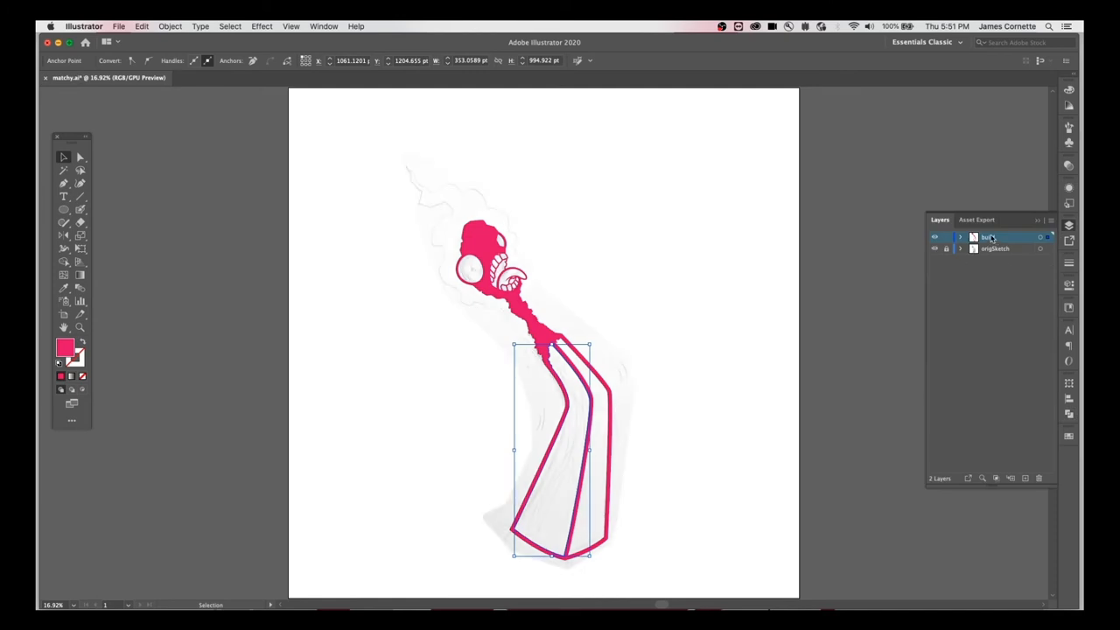
double_click(990, 237)
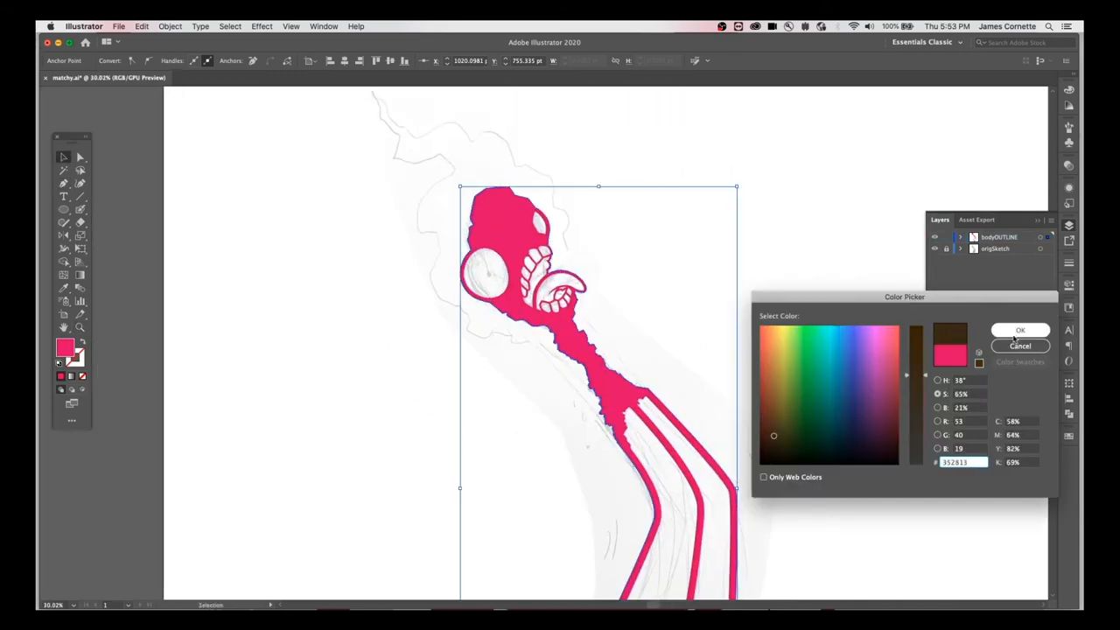
Step: Colour the outline dark brown (352813) and name the new layer bodyFill
left_click(1021, 329)
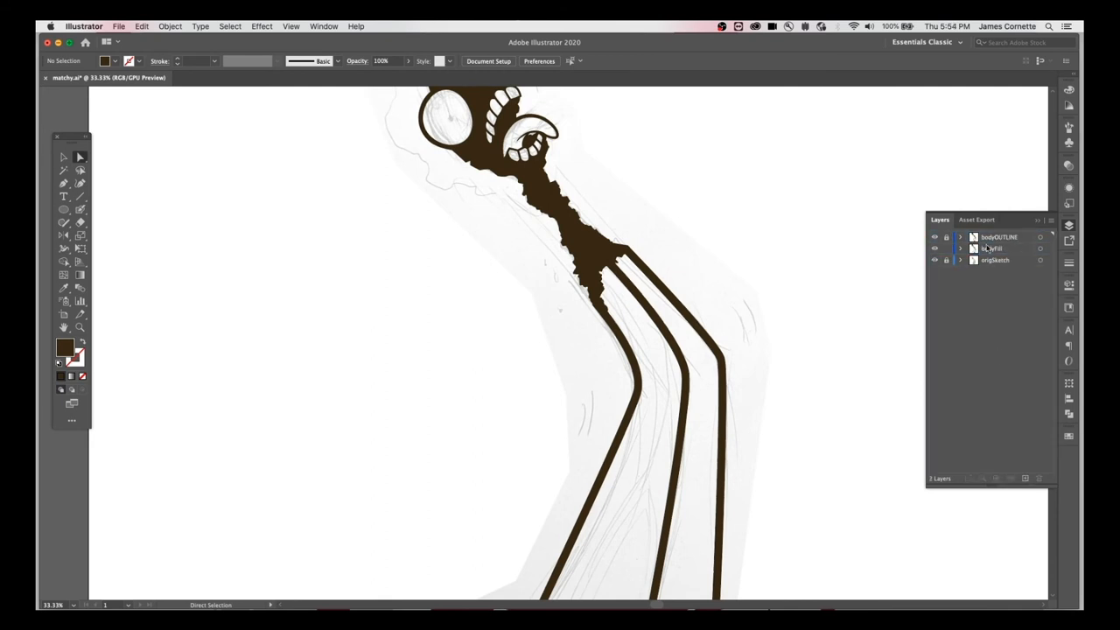
double_click(989, 252)
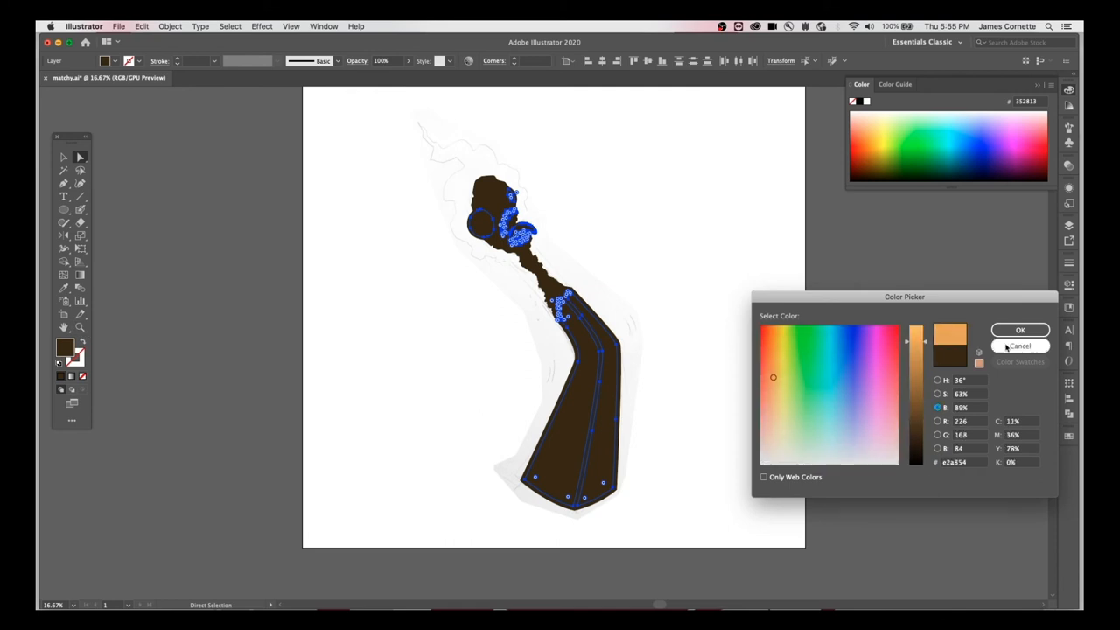
Step: Fill the teeth orange, give the stick strips an adjusted grey-green, and select the eyes
left_click(1019, 330)
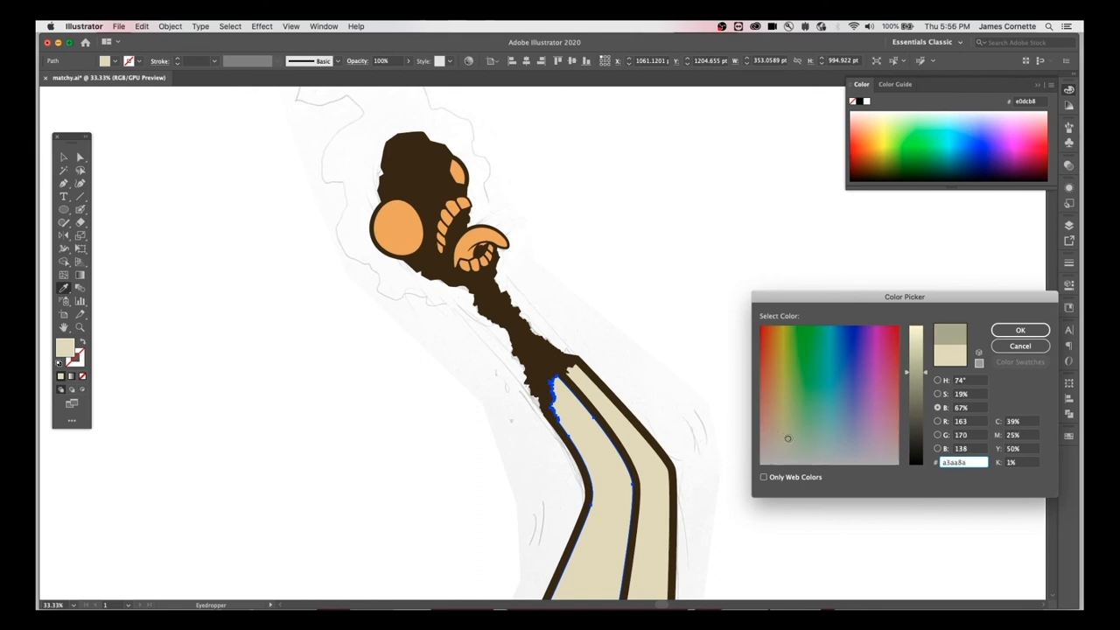
left_click(1021, 330)
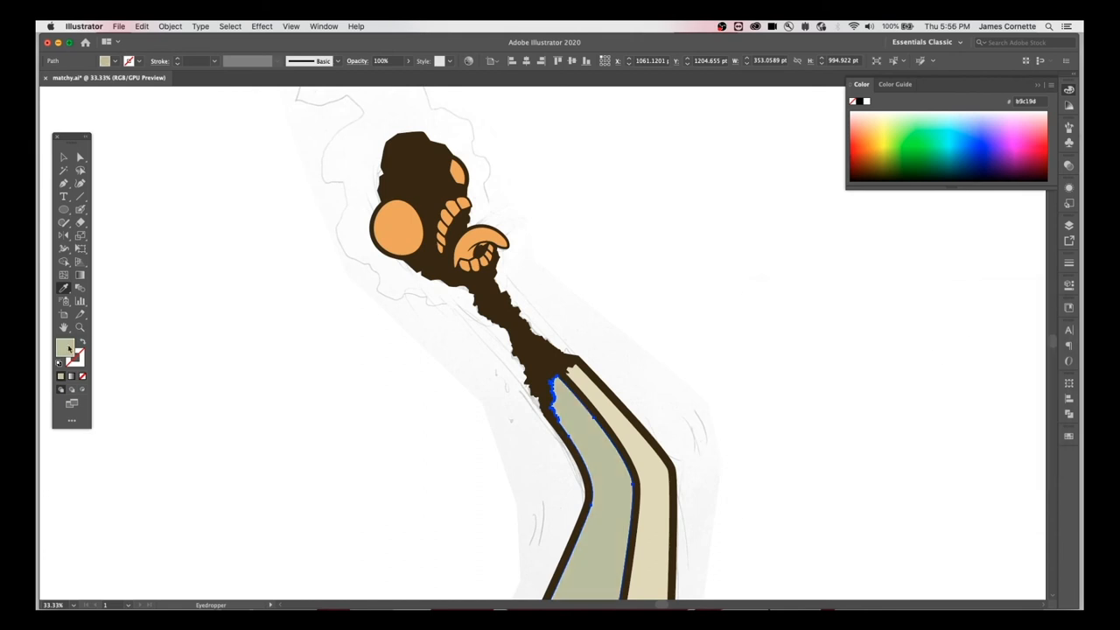
double_click(63, 347)
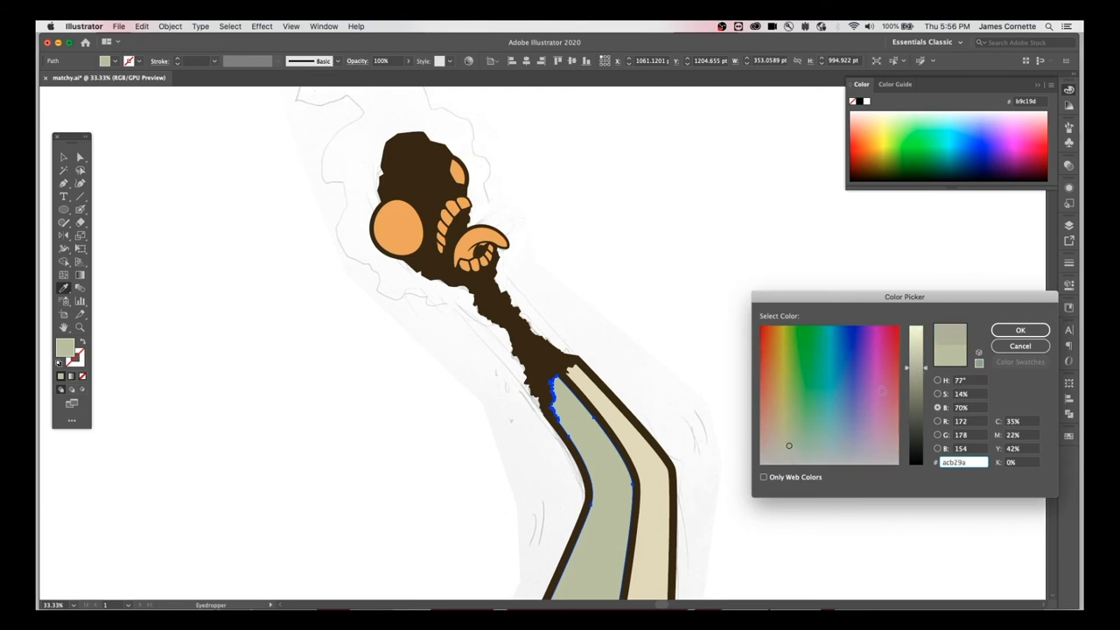
left_click(1013, 330)
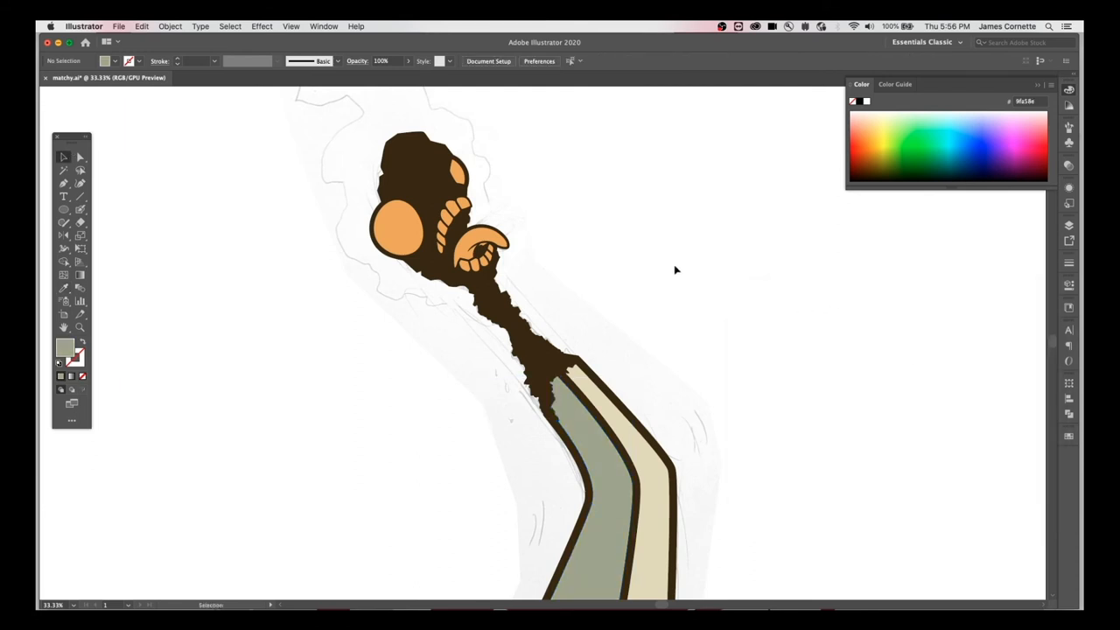
left_click(411, 214)
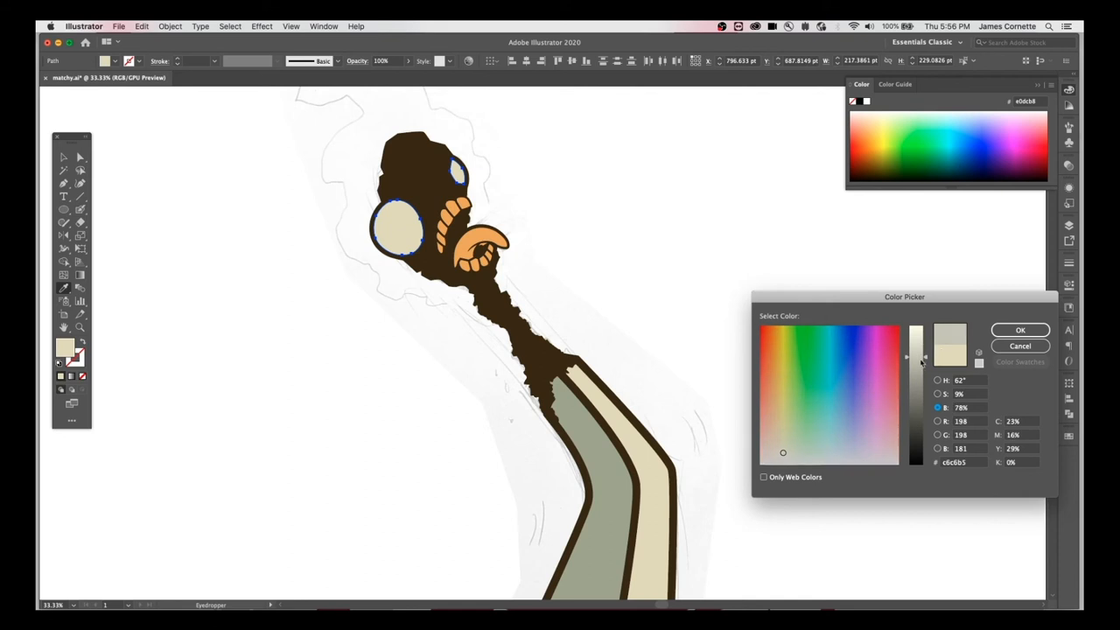
Step: Colour the eyes pale grey, offset them by -10 pt, and fill the inset #c1c0b2
left_click(171, 25)
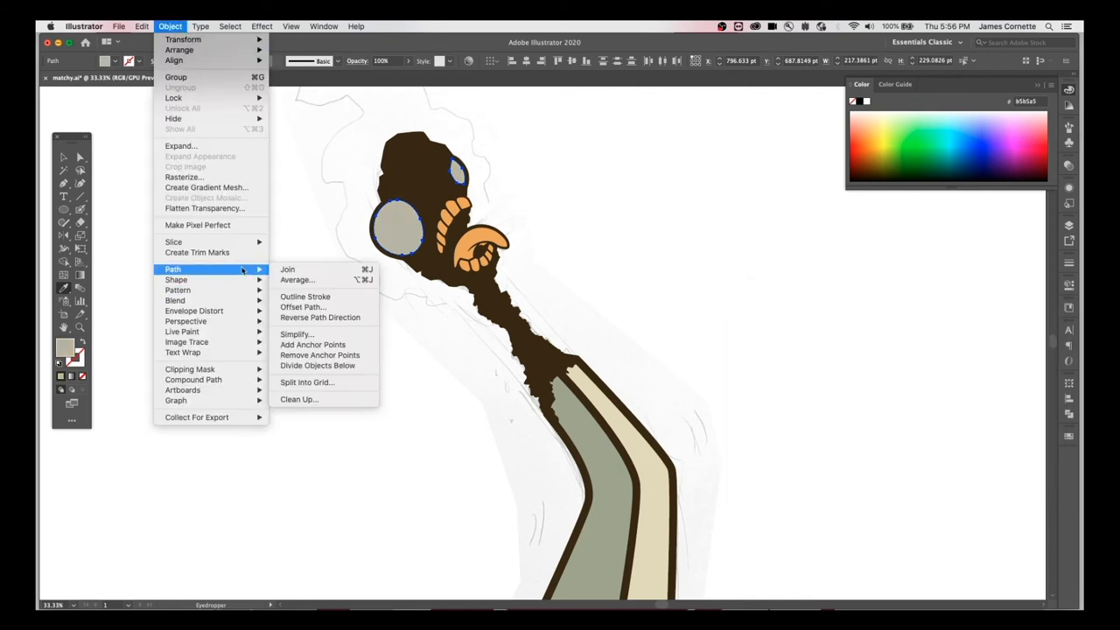
left_click(302, 307)
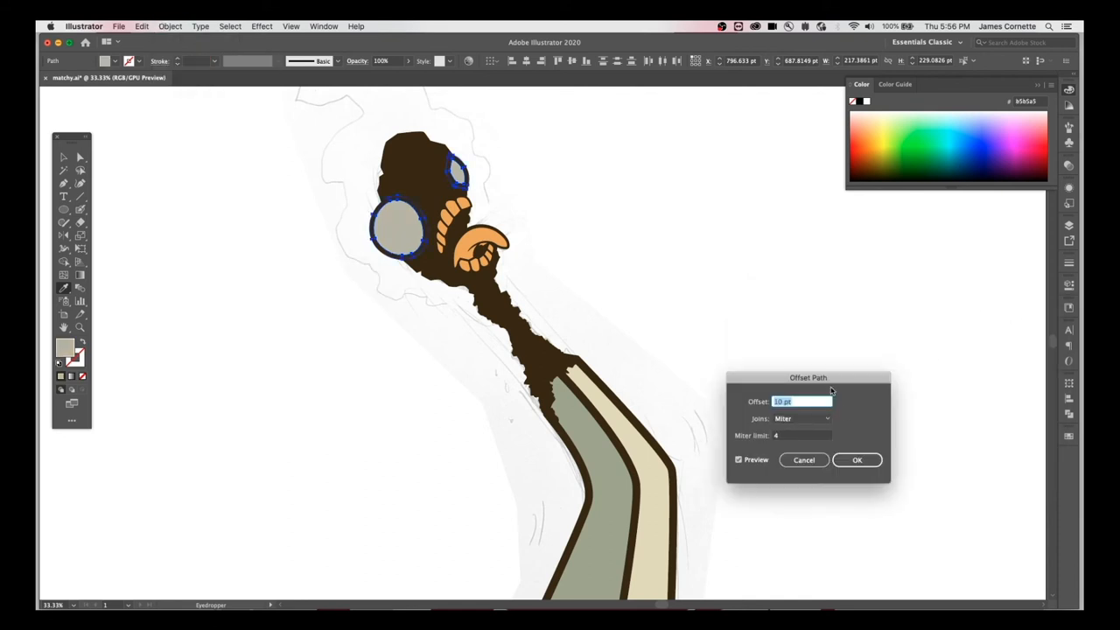
type("-10 pt")
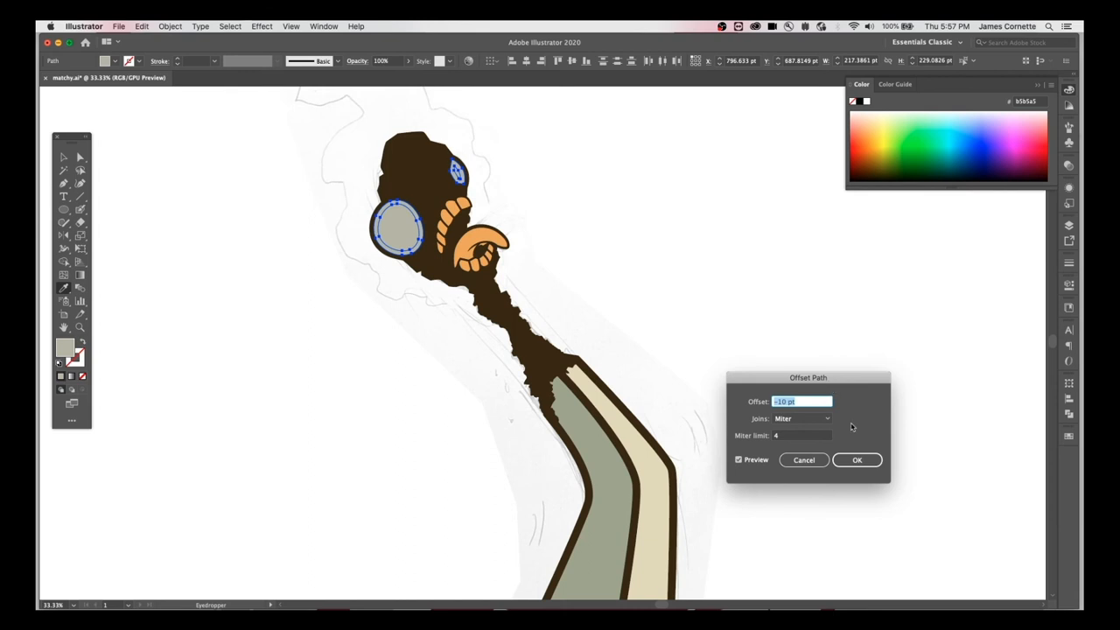
left_click(860, 459)
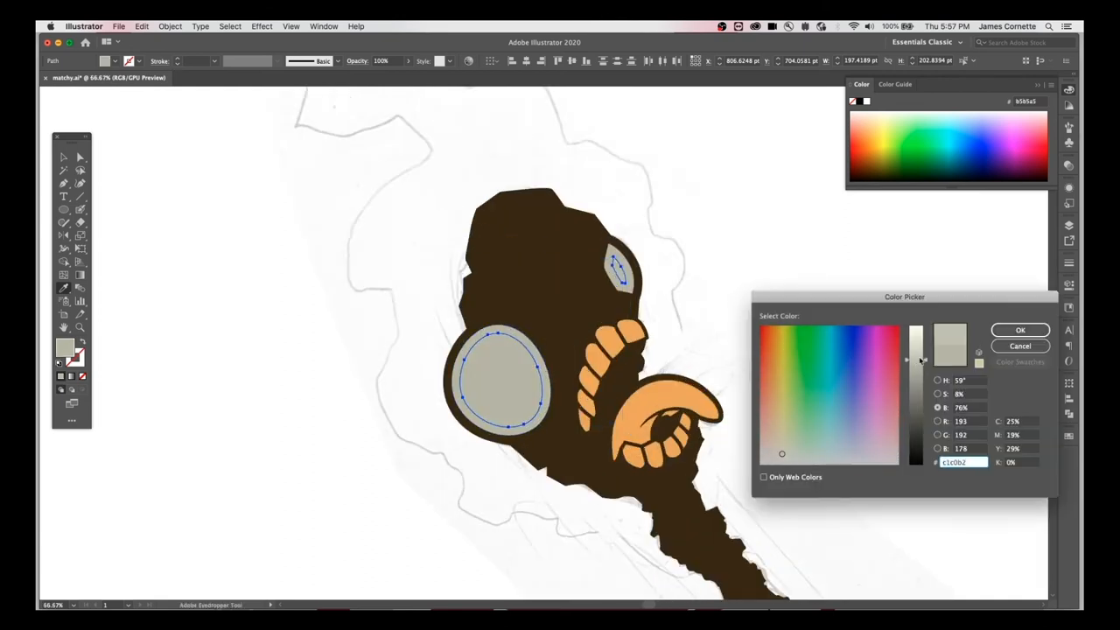
left_click(1016, 329)
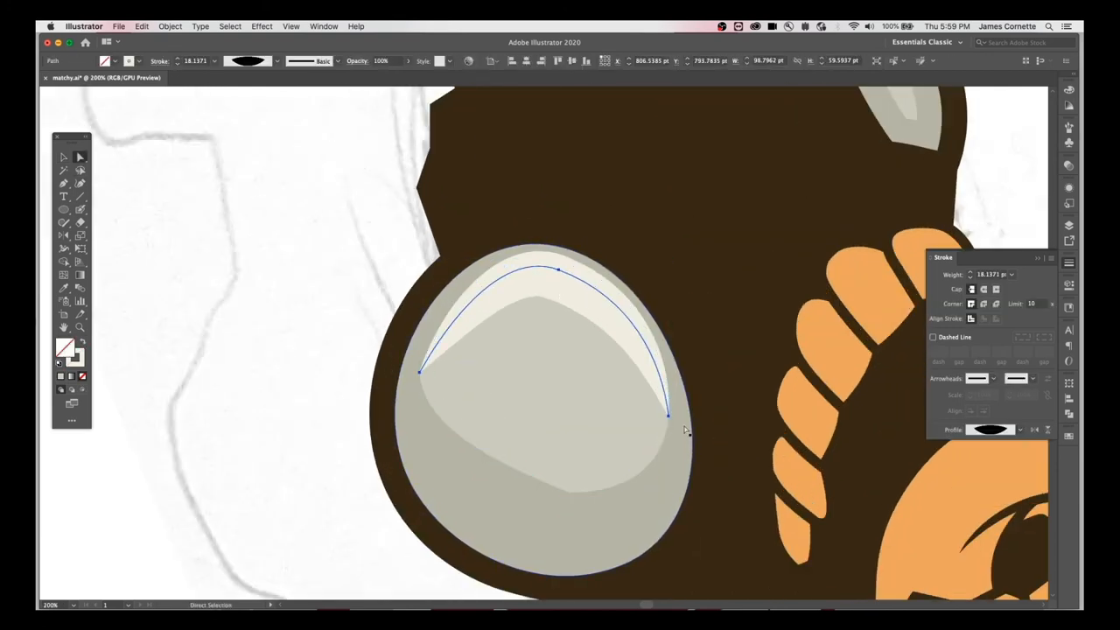
Step: Reshape the highlight path's anchors and handles to curve along the big eye's edge
left_click_drag(667, 413, 685, 503)
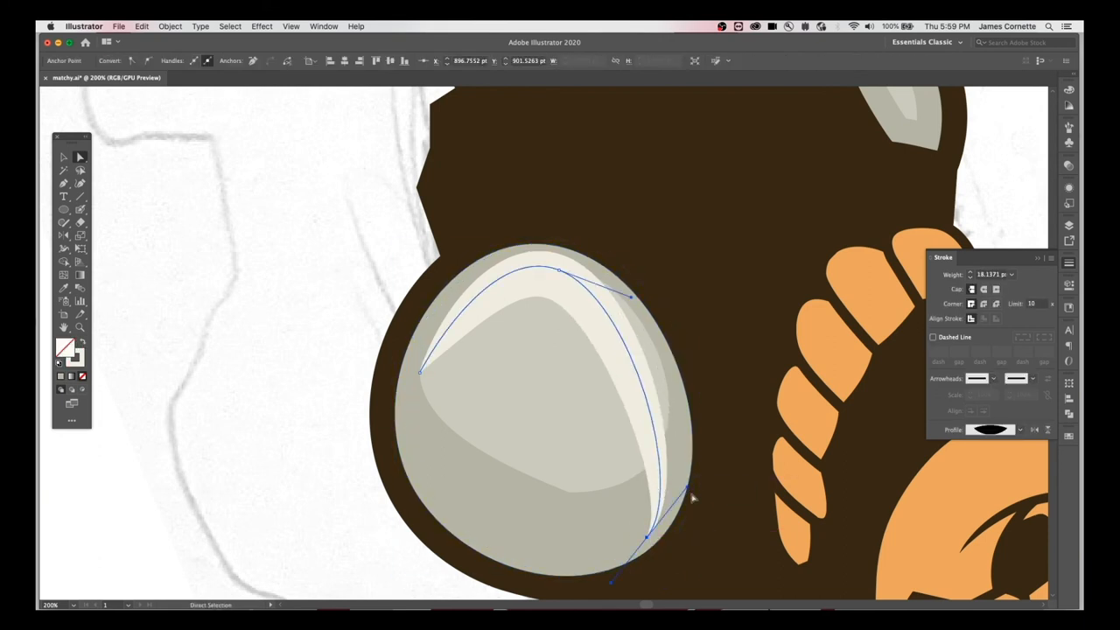
left_click_drag(420, 372, 422, 376)
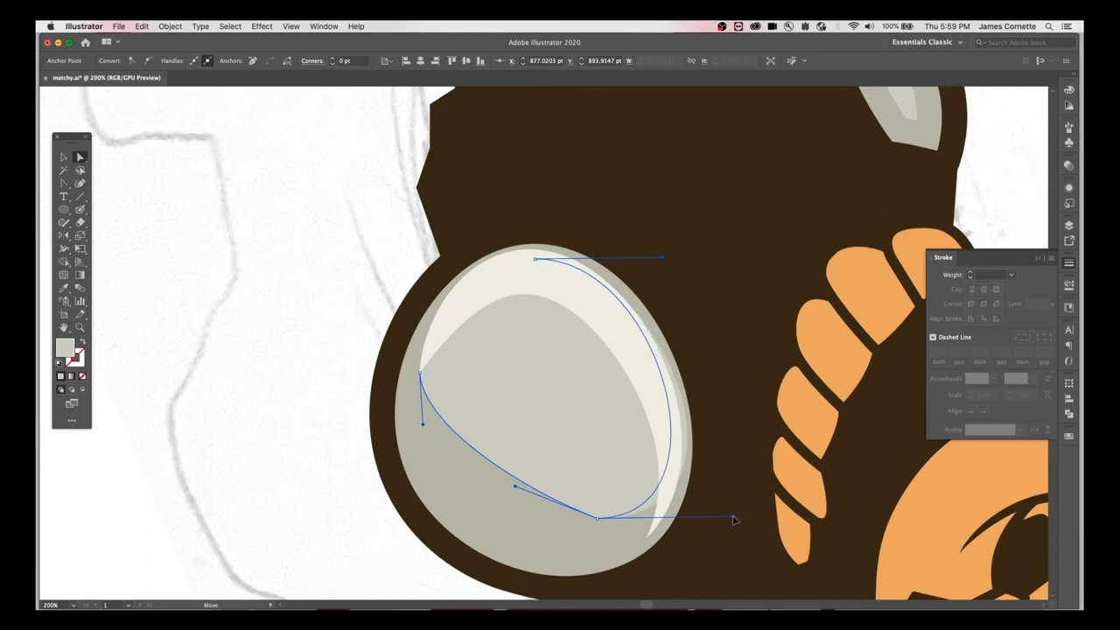
left_click_drag(600, 518, 648, 540)
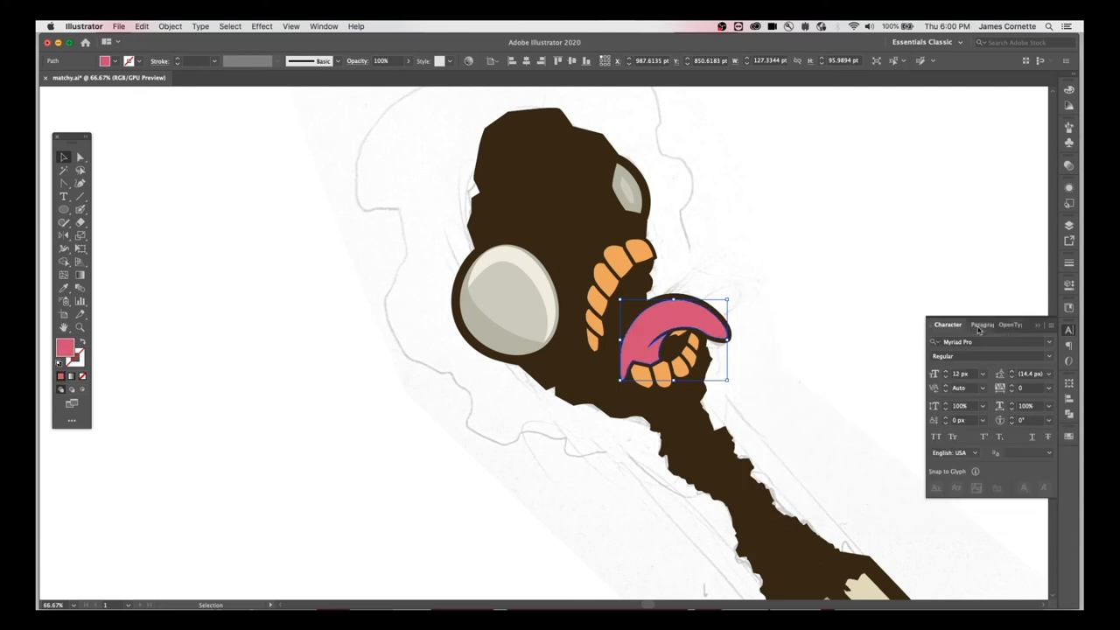
Step: Draw two crossing dark strokes forming an X on the big eye, with squared-off caps
left_click(777, 334)
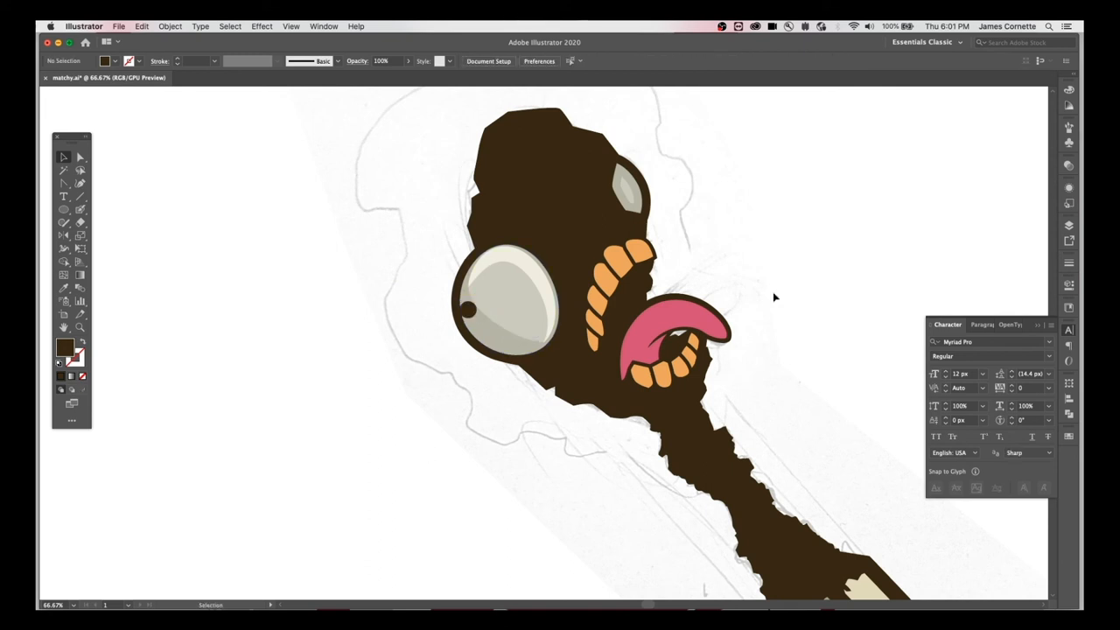
mouse_move(470, 310)
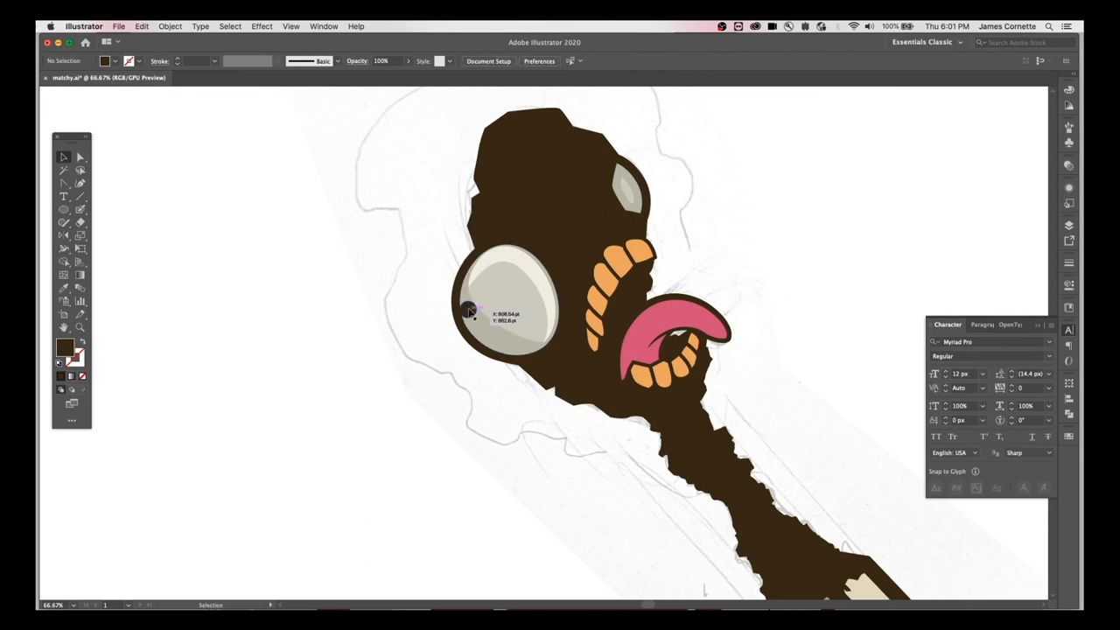
left_click(466, 311)
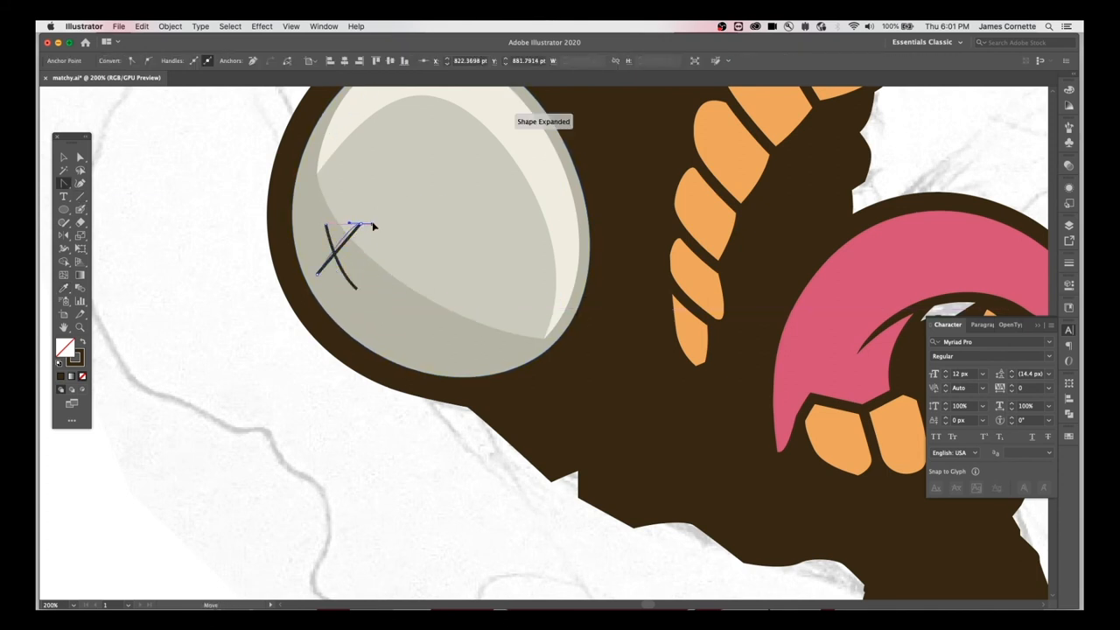
left_click_drag(372, 226, 359, 235)
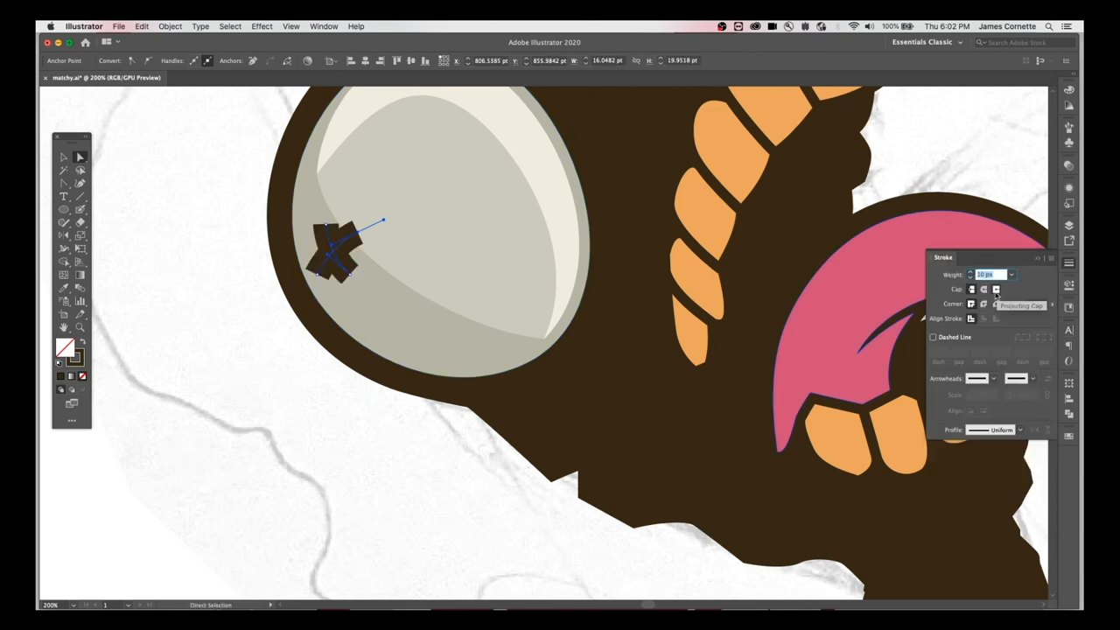
left_click(181, 25)
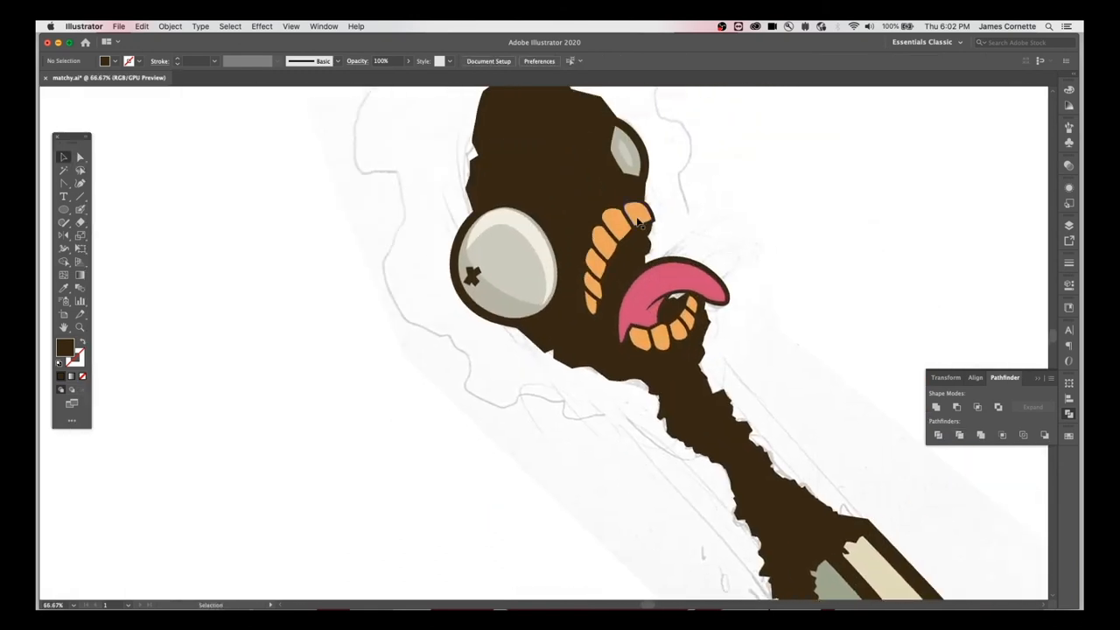
Step: Recolor the teeth with the eye's pale cream and grey shading, and reshape the top tooth
left_click(229, 26)
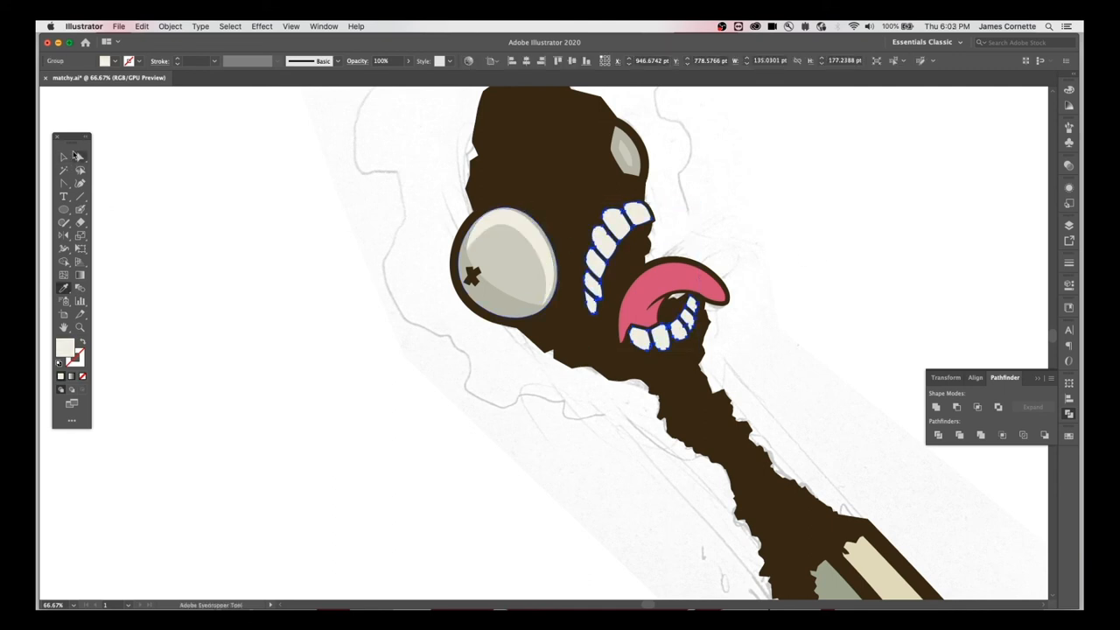
left_click(721, 212)
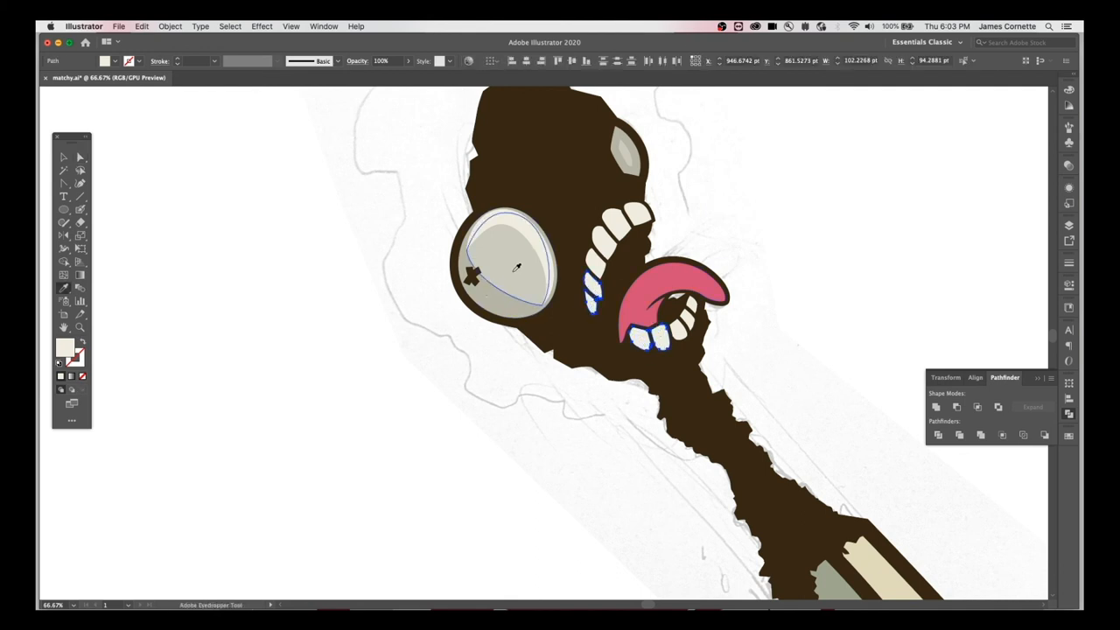
left_click(82, 156)
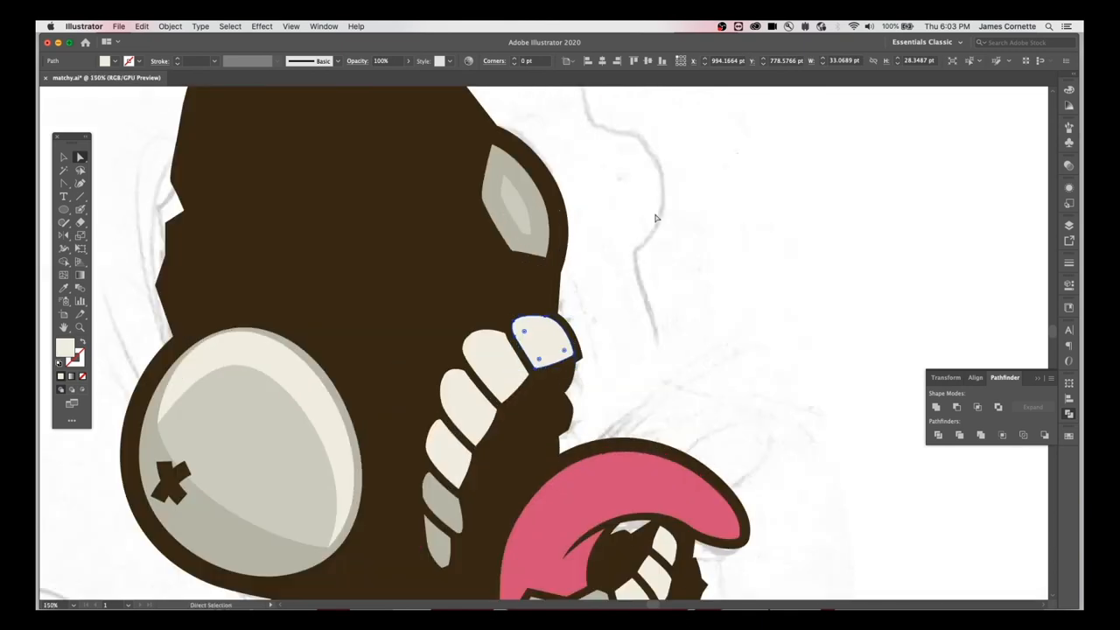
left_click_drag(538, 341, 696, 341)
type("ddab3a")
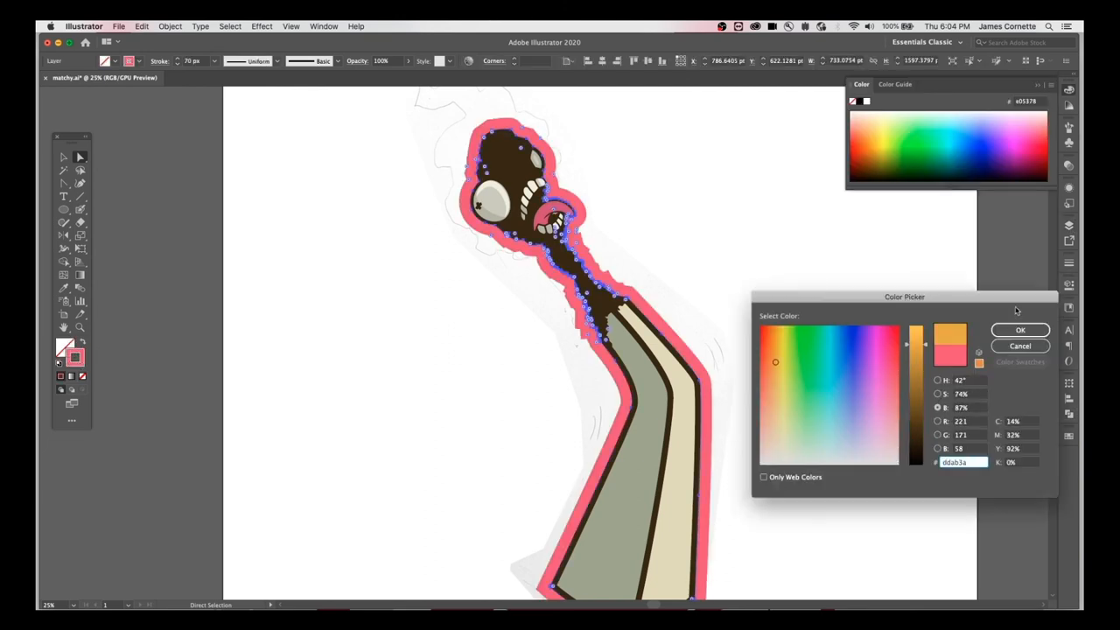
Step: Confirm the orange outline colour and shift the gradient midpoint for the orange-to-red blend
left_click(1020, 329)
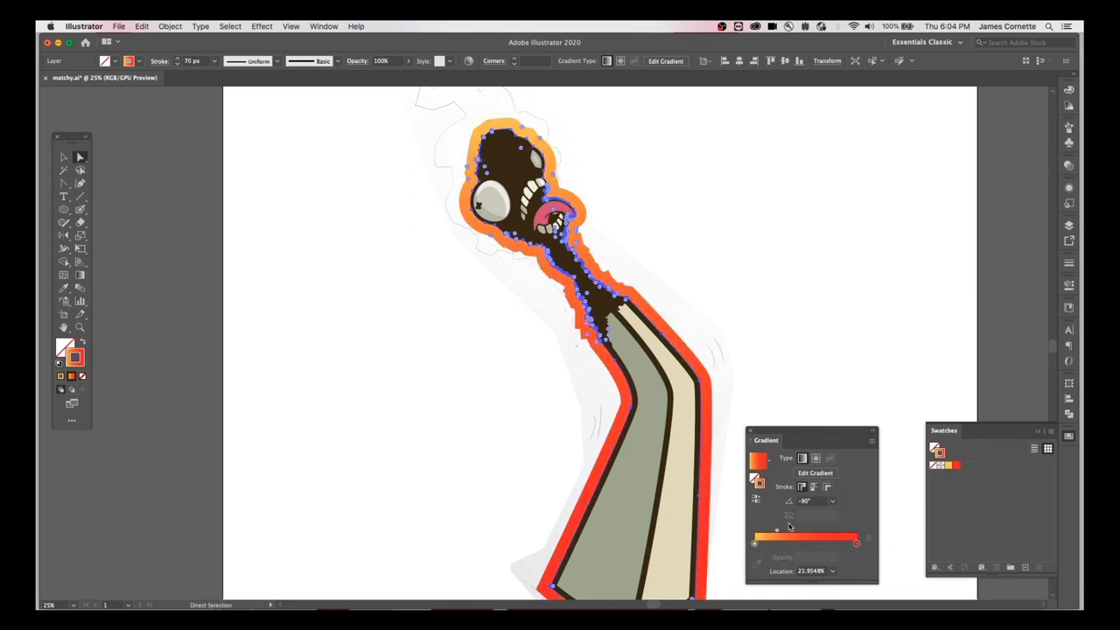
left_click(819, 326)
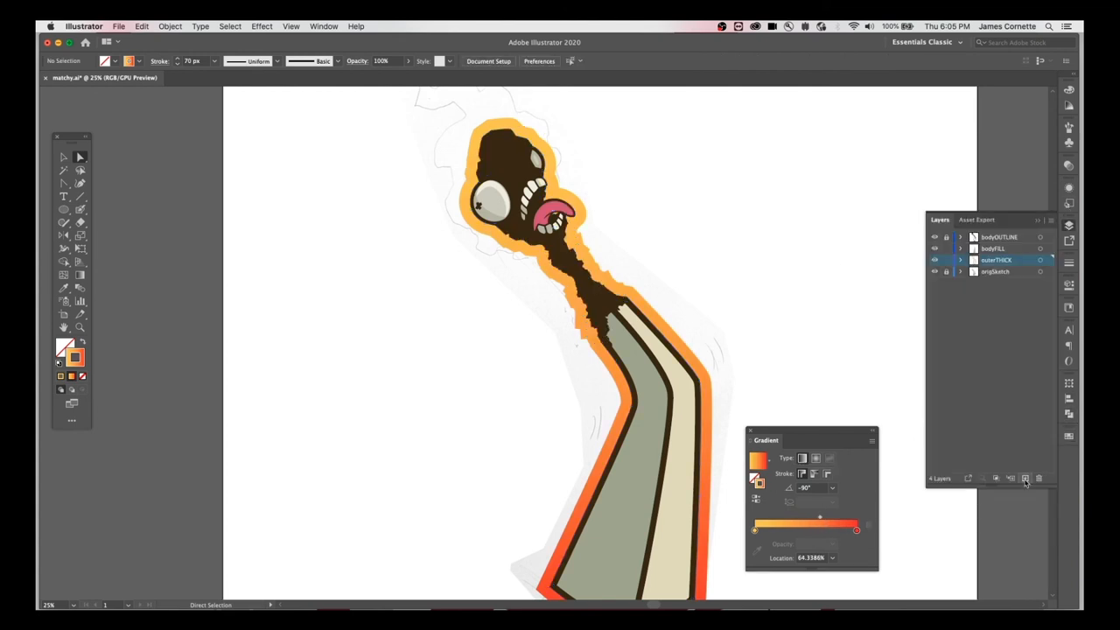
Step: Add a flame layer, Blob Brush a jagged flame around the head, and unite it
left_click(1025, 476)
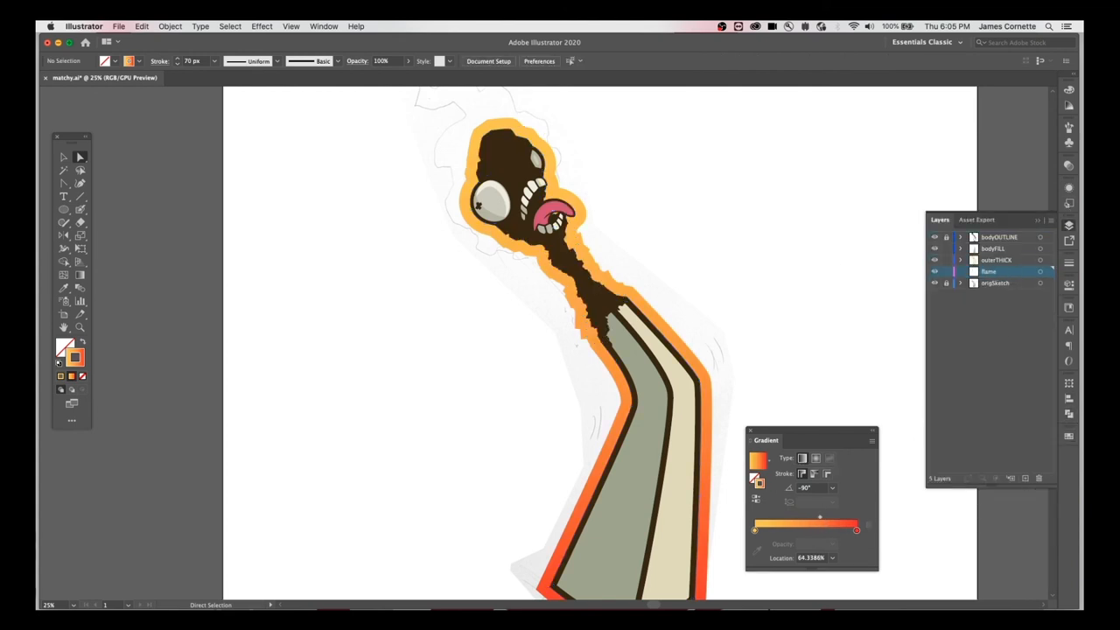
mouse_move(77, 216)
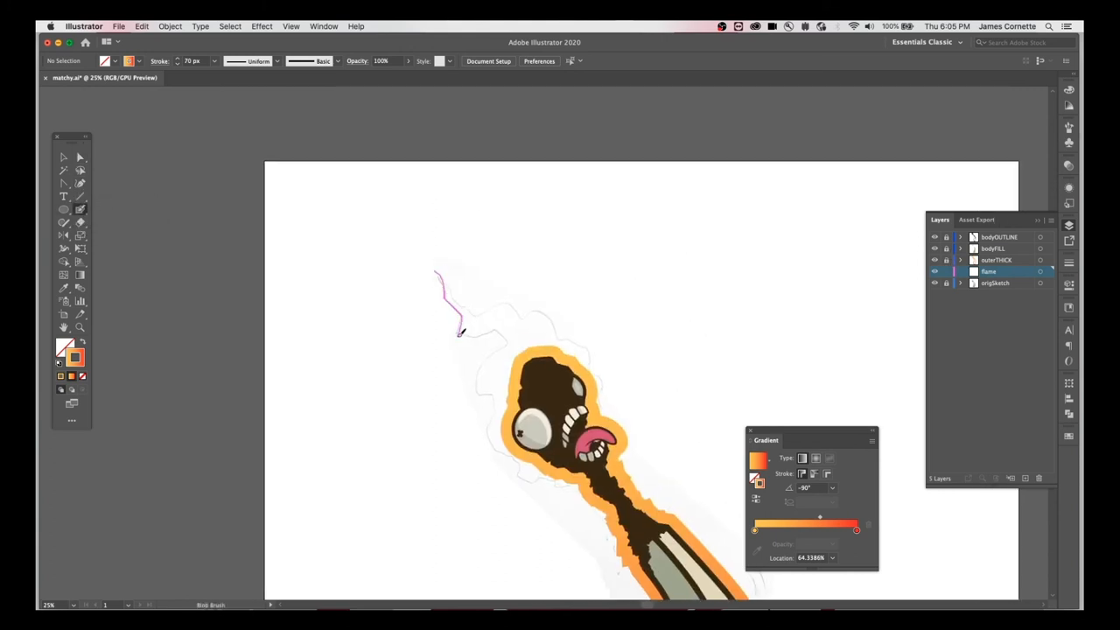
left_click_drag(460, 332, 551, 477)
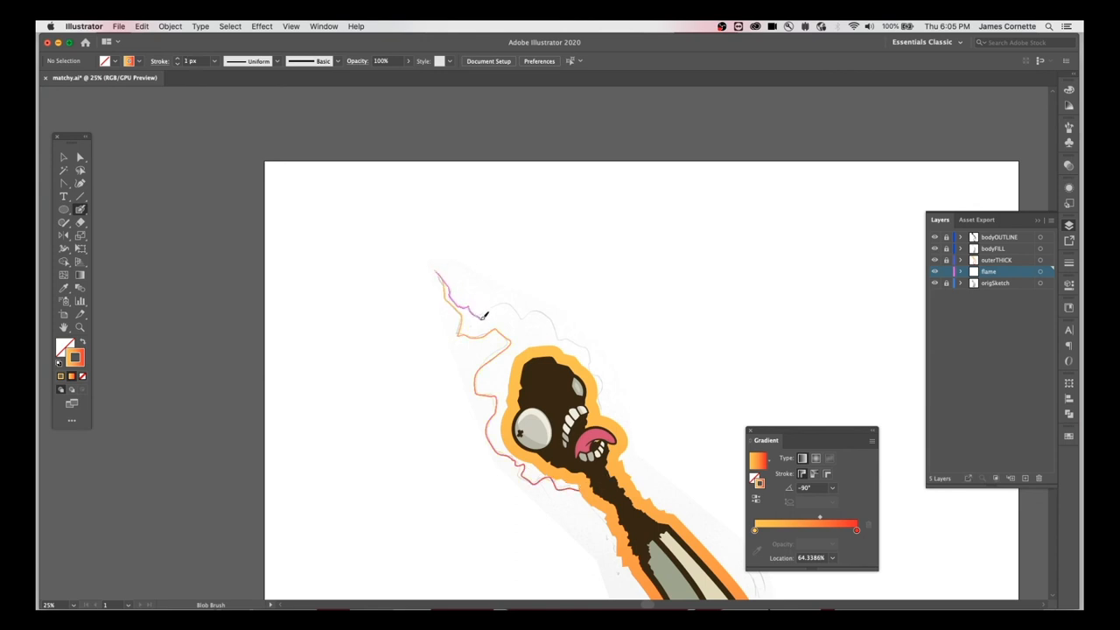
left_click_drag(482, 315, 538, 345)
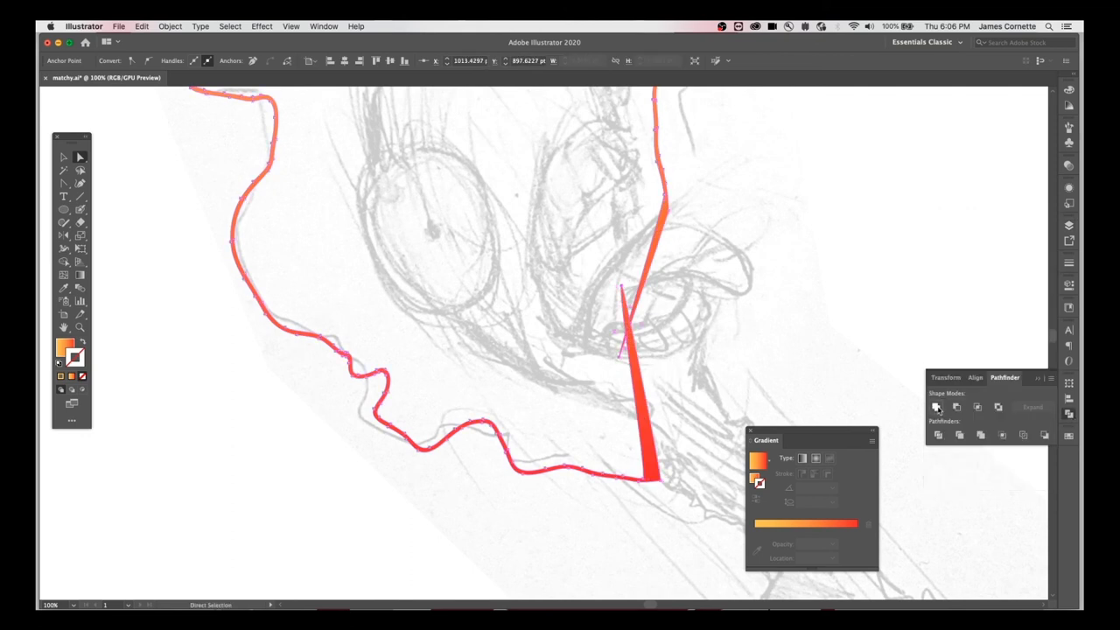
left_click(934, 407)
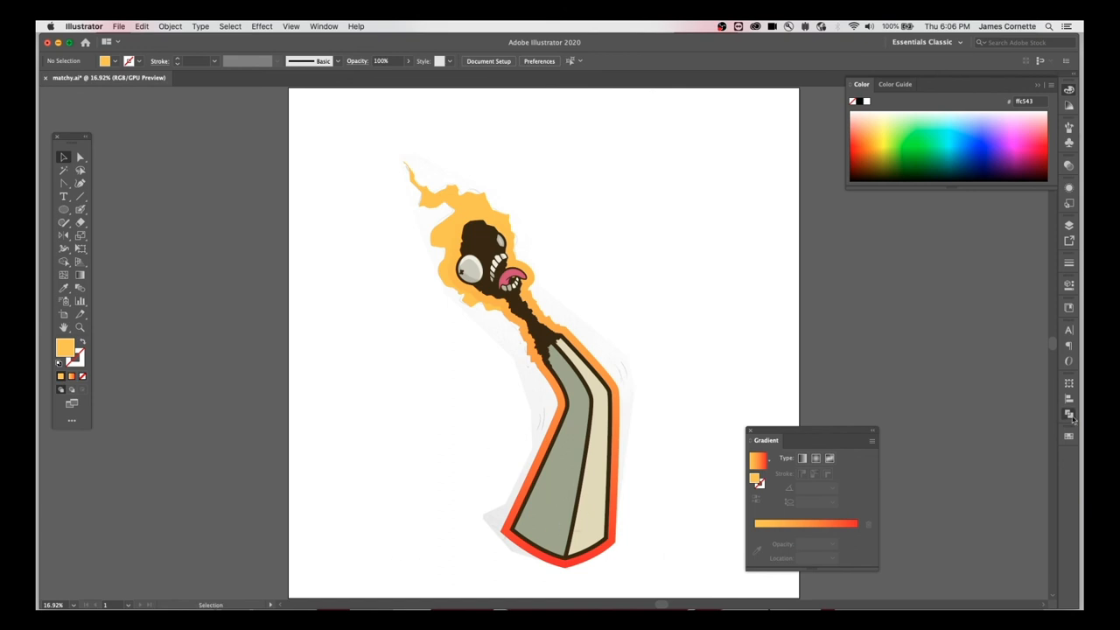
Step: Create a new layer and name it woodGrain
left_click(1059, 224)
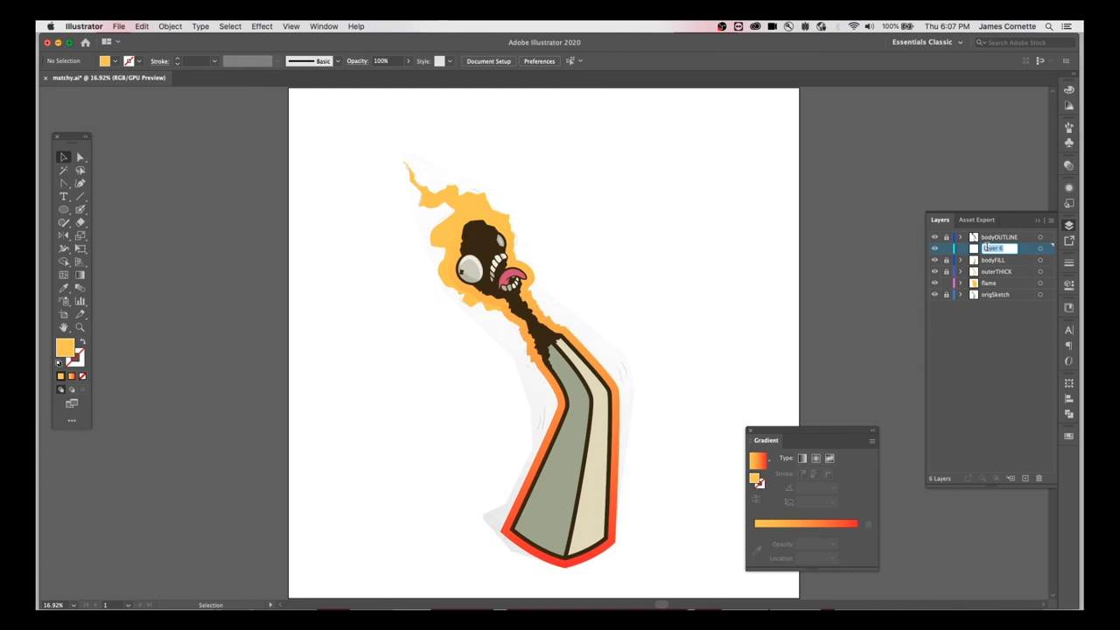
type("woodGrain")
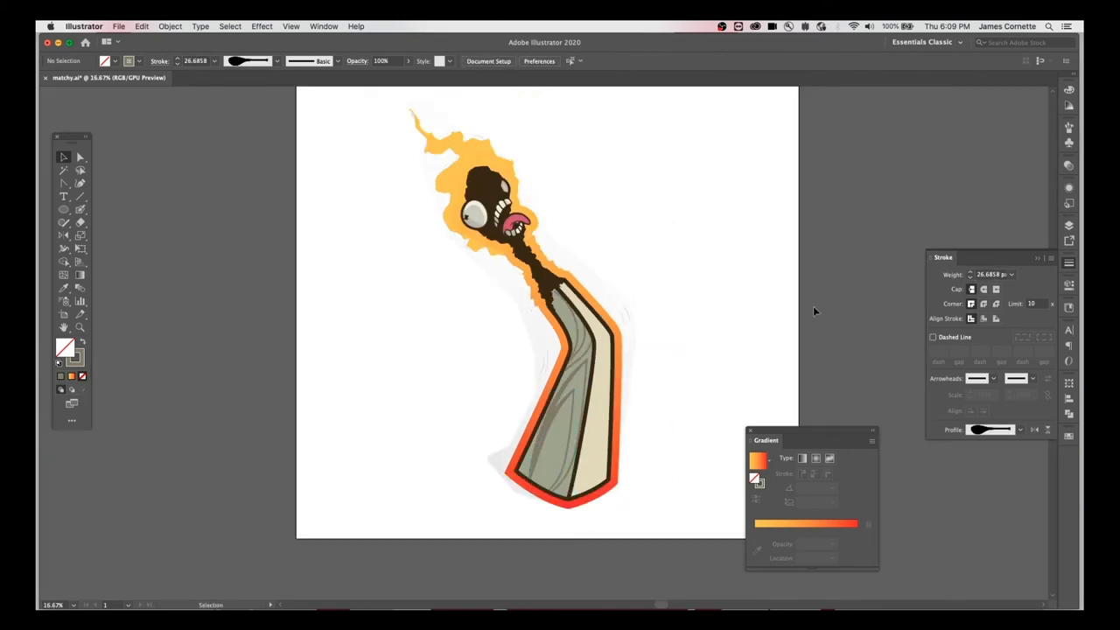
mouse_move(684, 317)
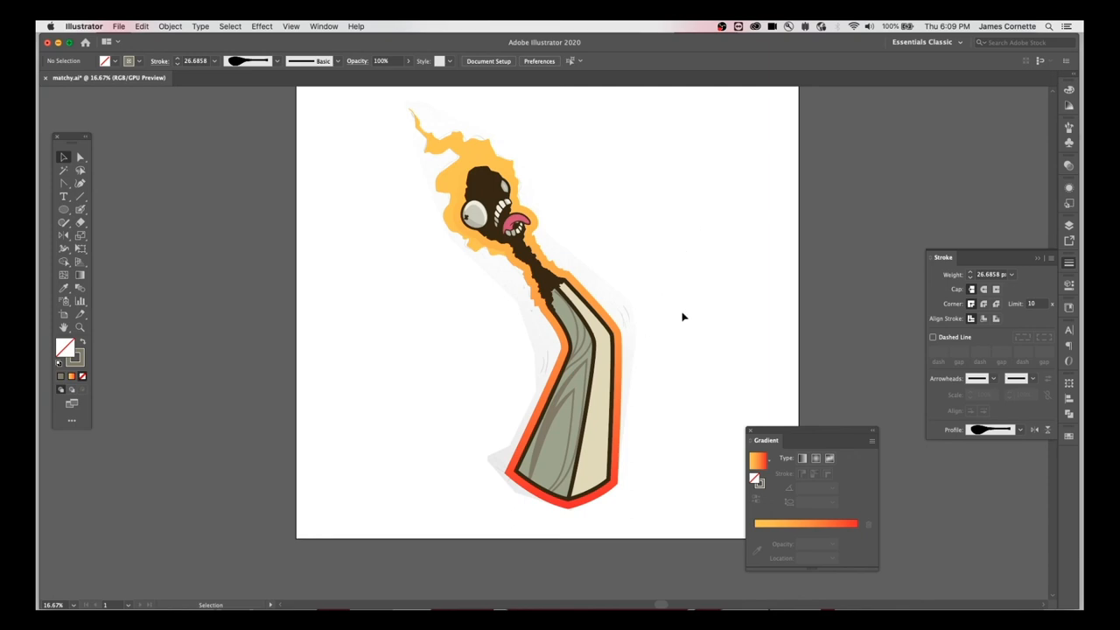